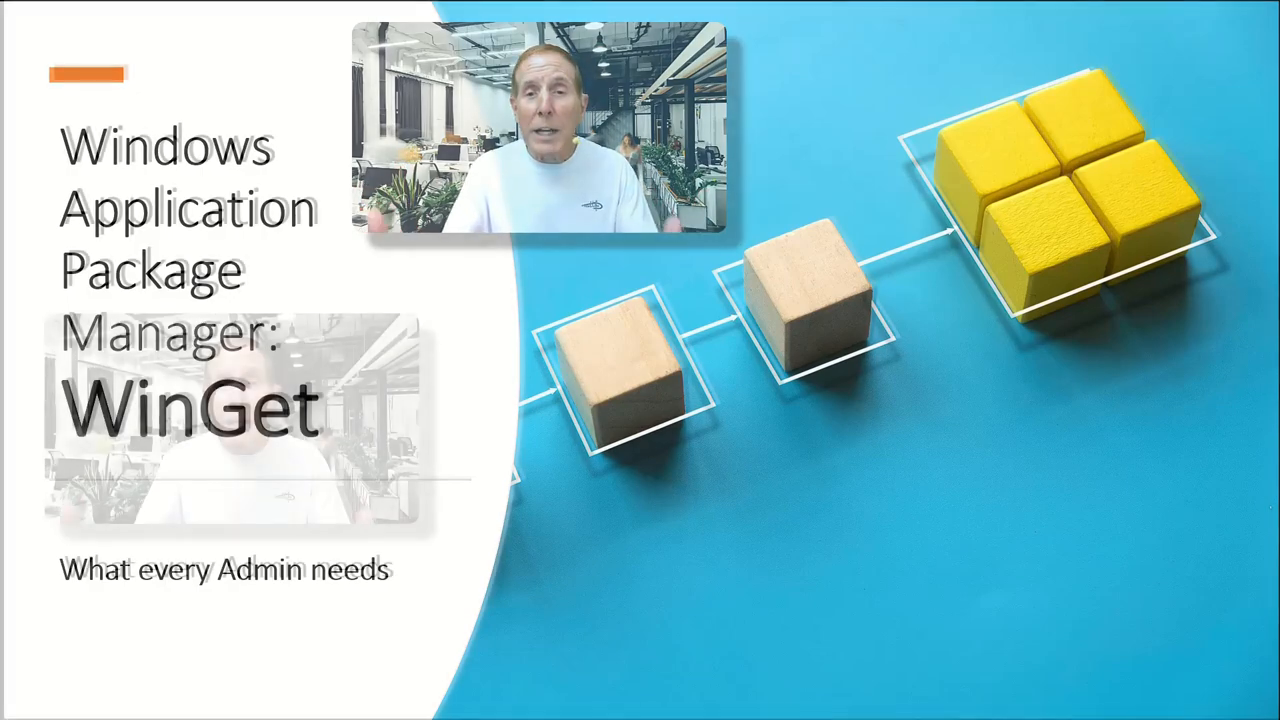
Advance from the WinGet title slide to the chocolatey.org home page
key("Right")
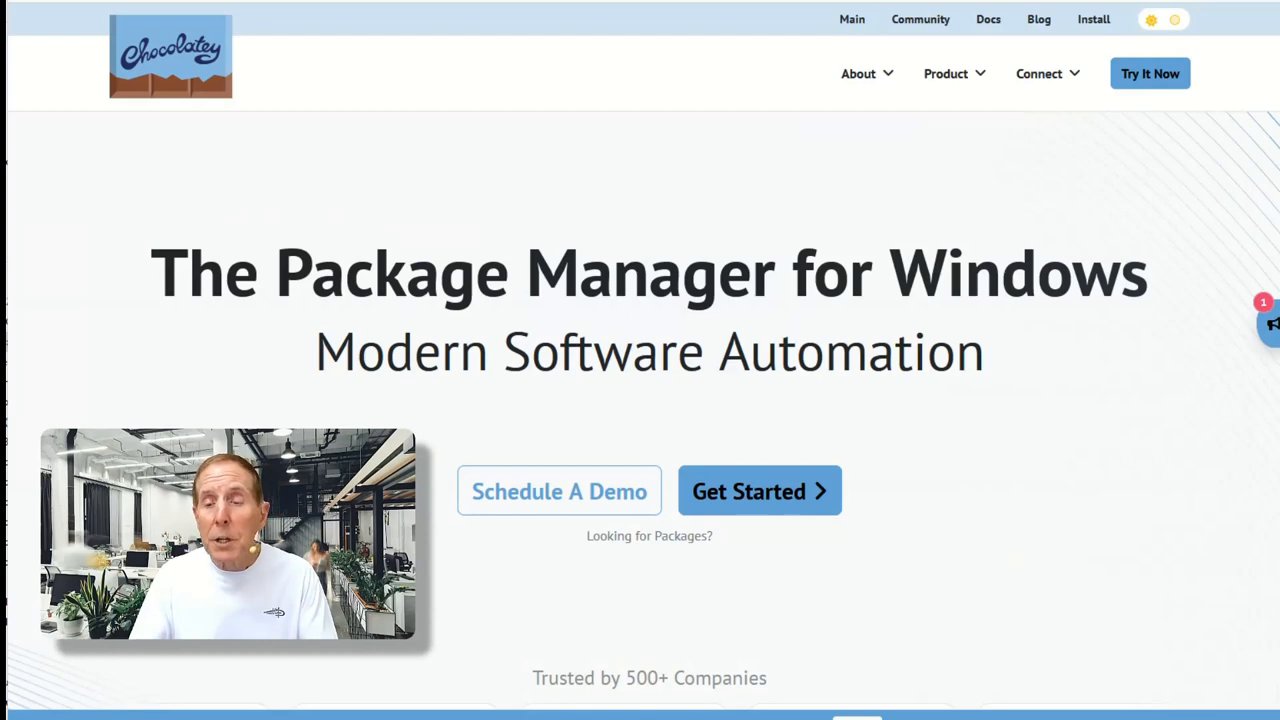
scroll("down", 3)
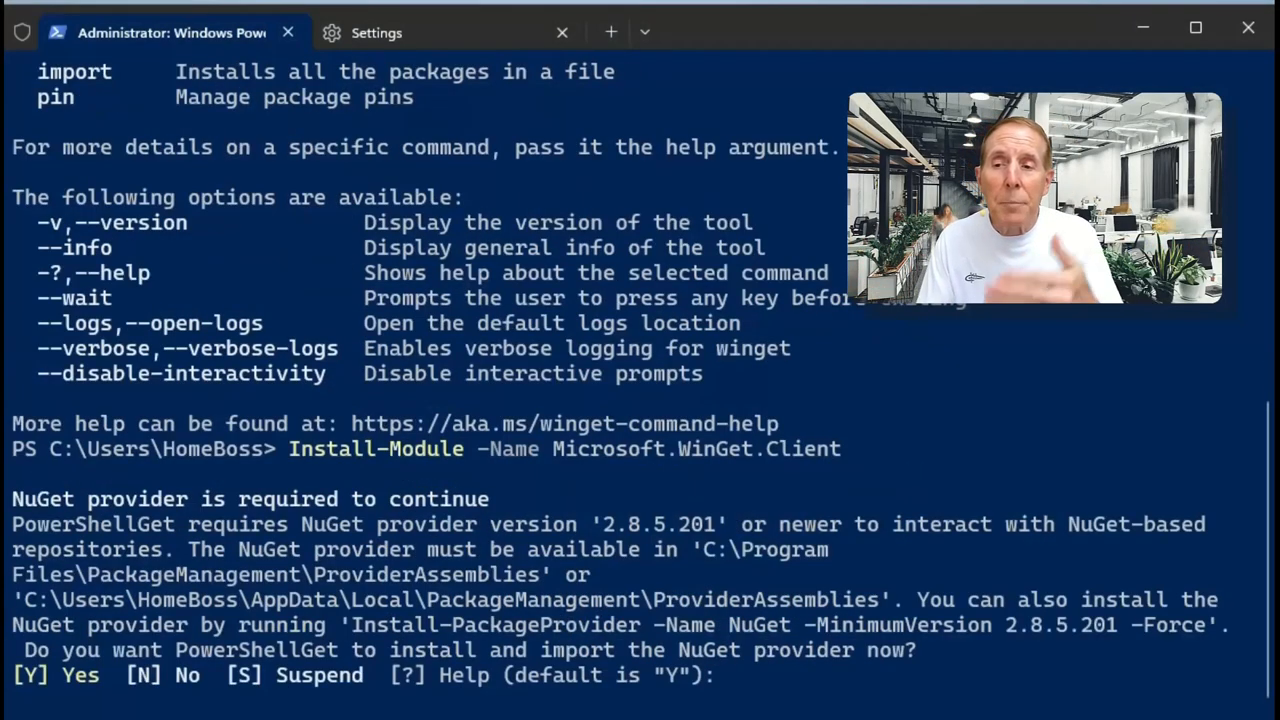
Answer y to both the NuGet provider prompt and the untrusted PSGallery prompt
type("y")
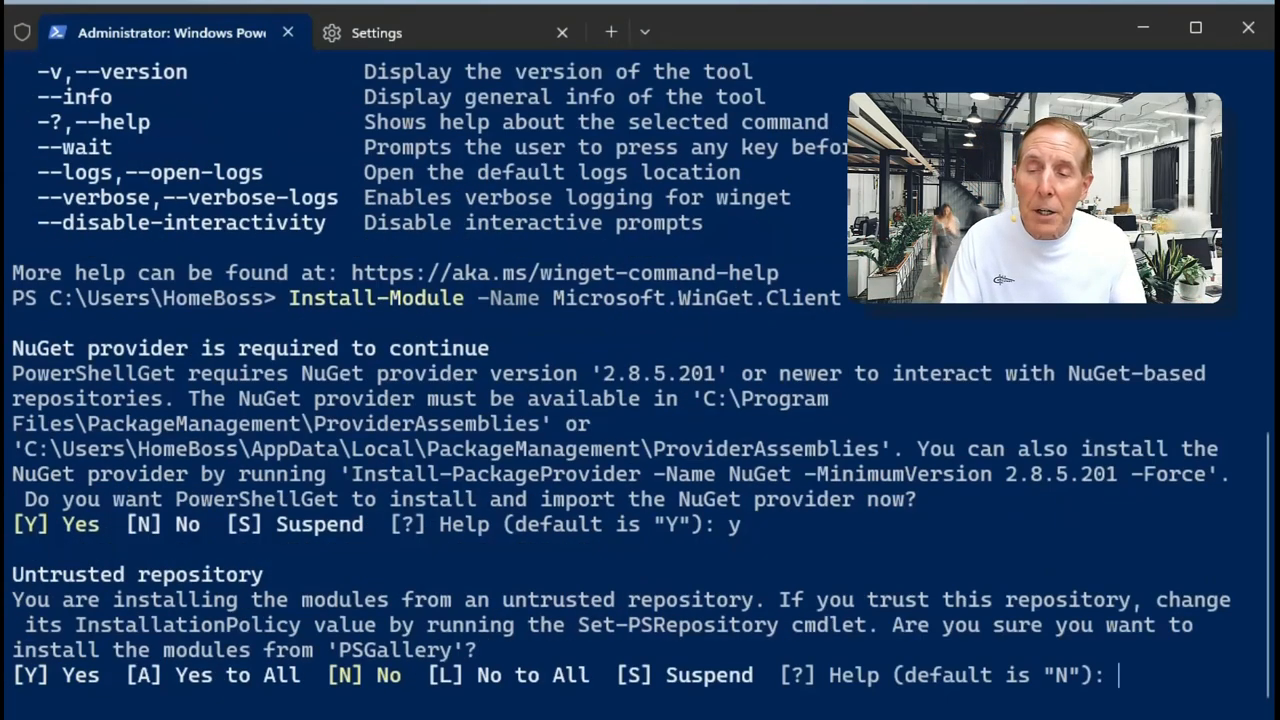
type("y")
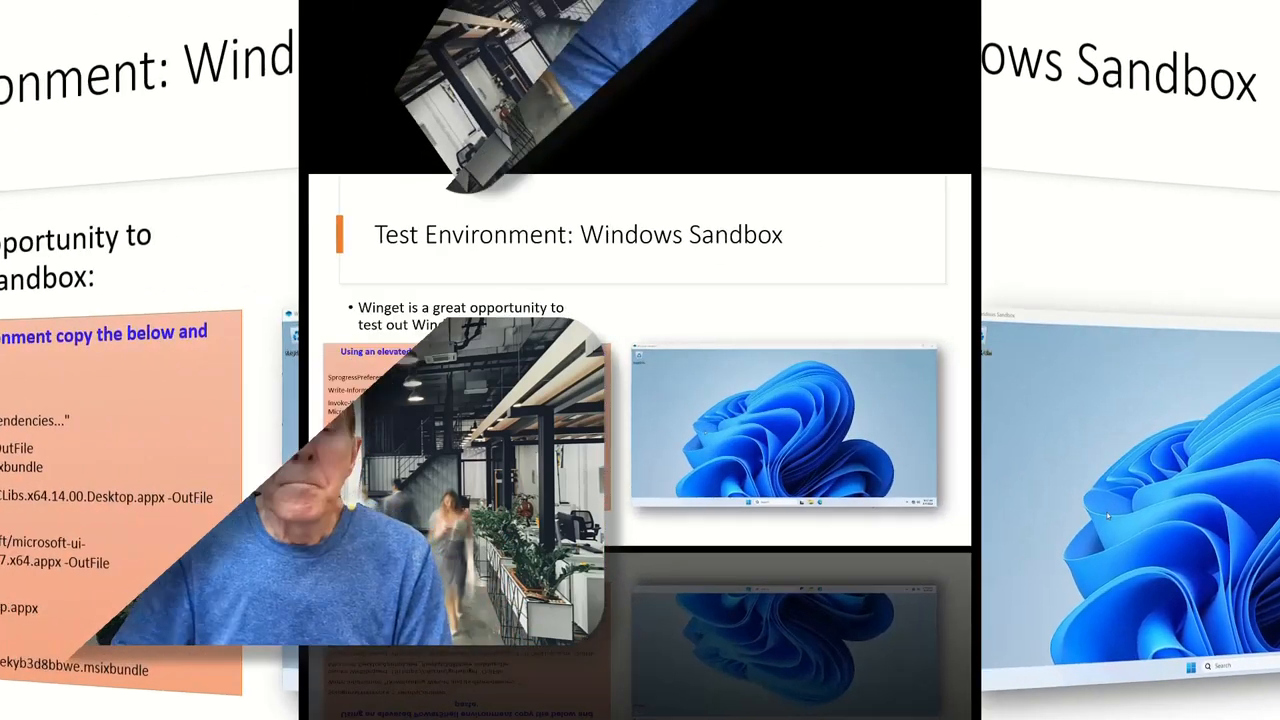
Advance the presentation to the 'Test Environment: Windows Sandbox' slide
left_click(360, 704)
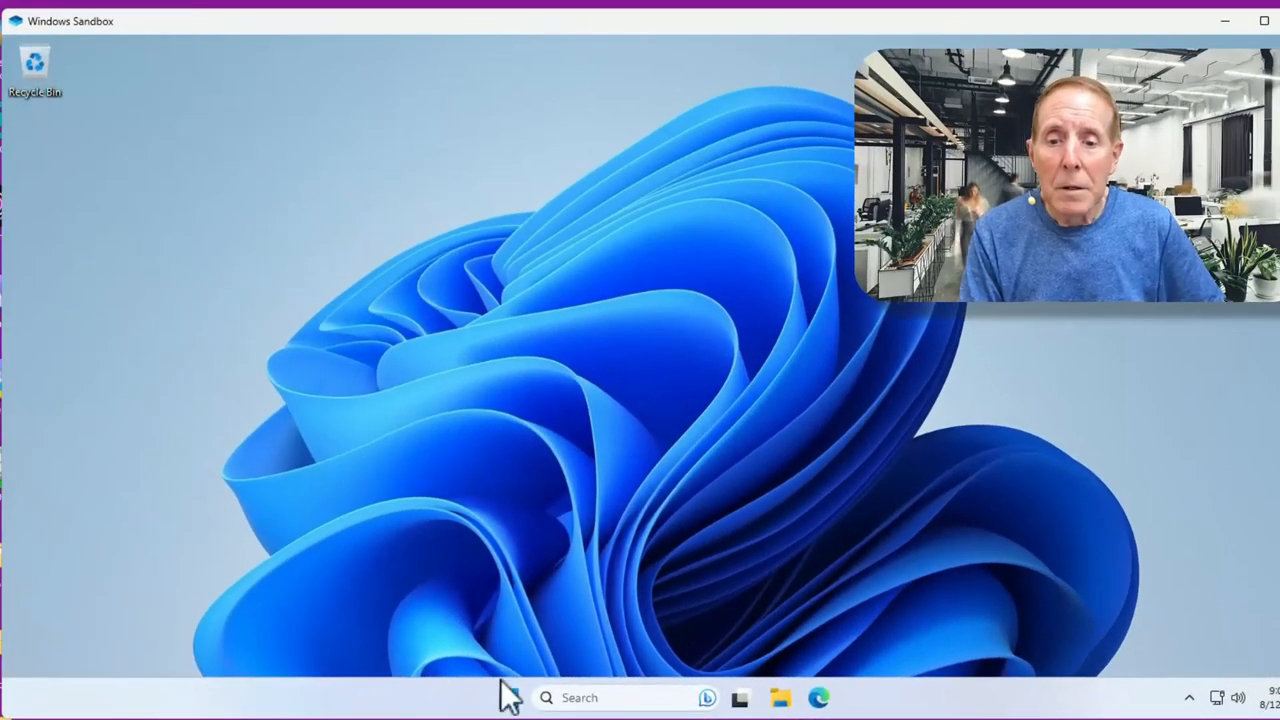
Search Start for 'power' and launch Windows PowerShell as administrator inside the sandbox
left_click(508, 697)
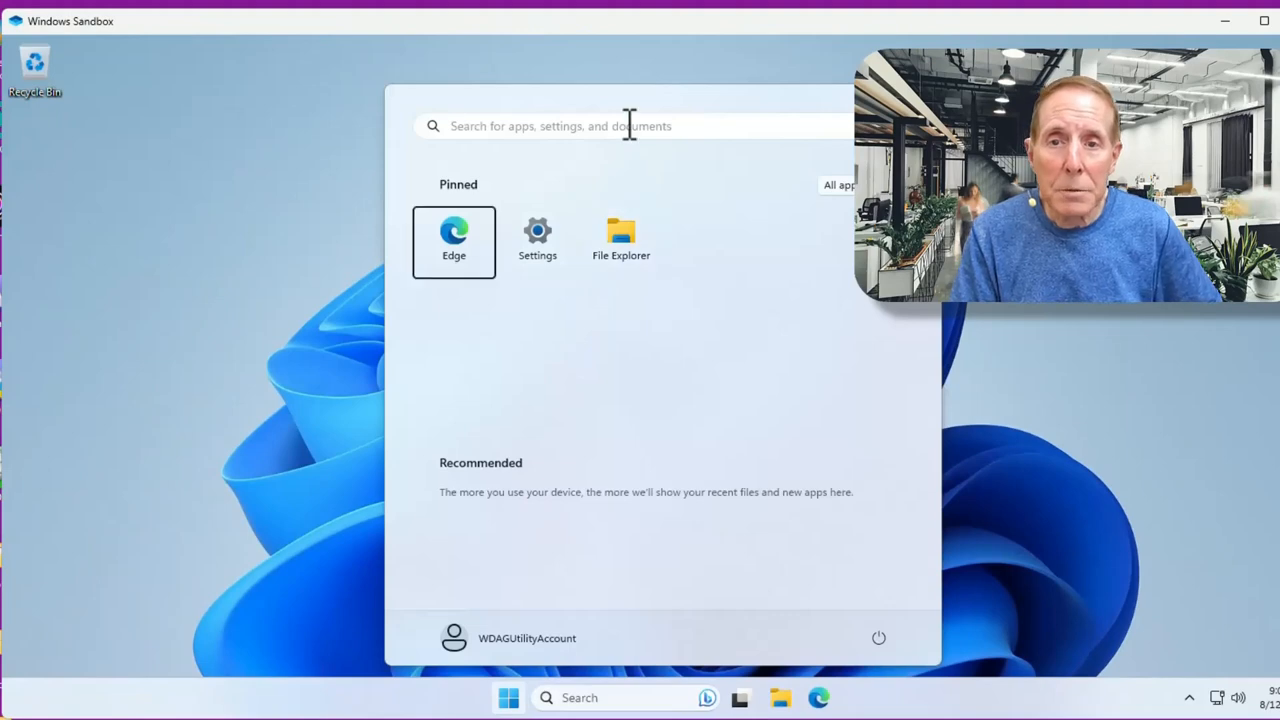
type("power")
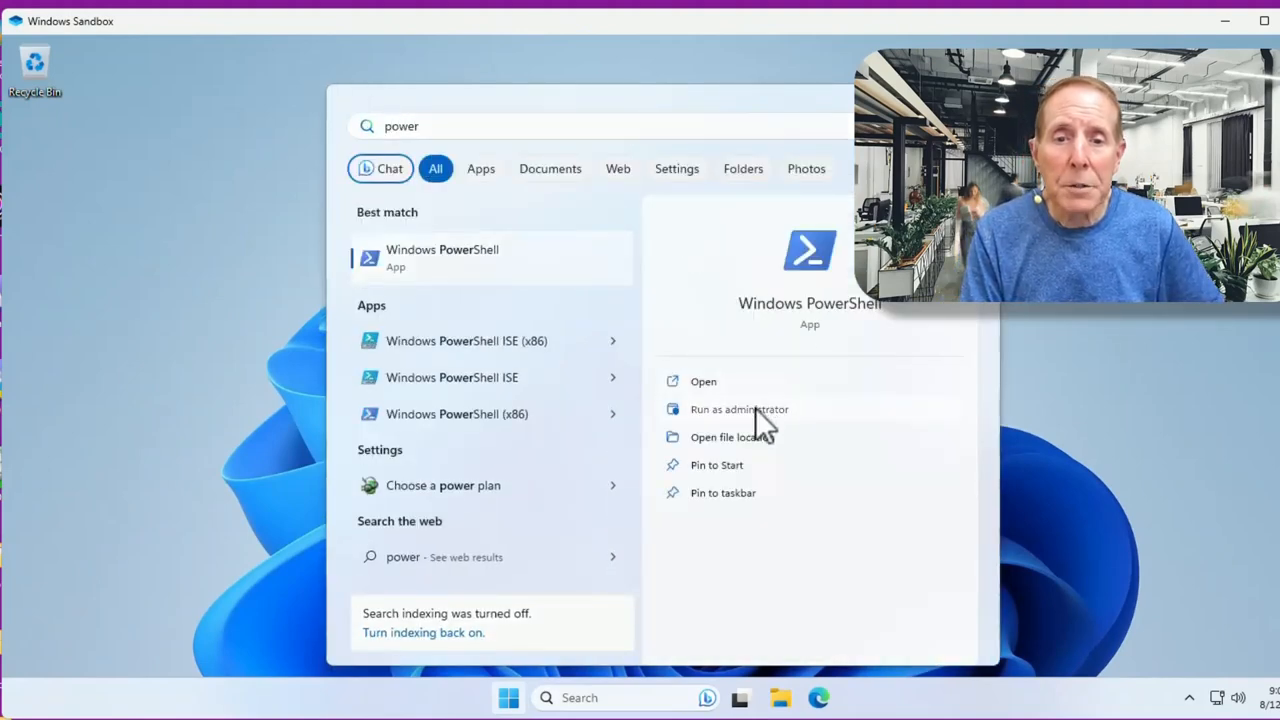
left_click(739, 409)
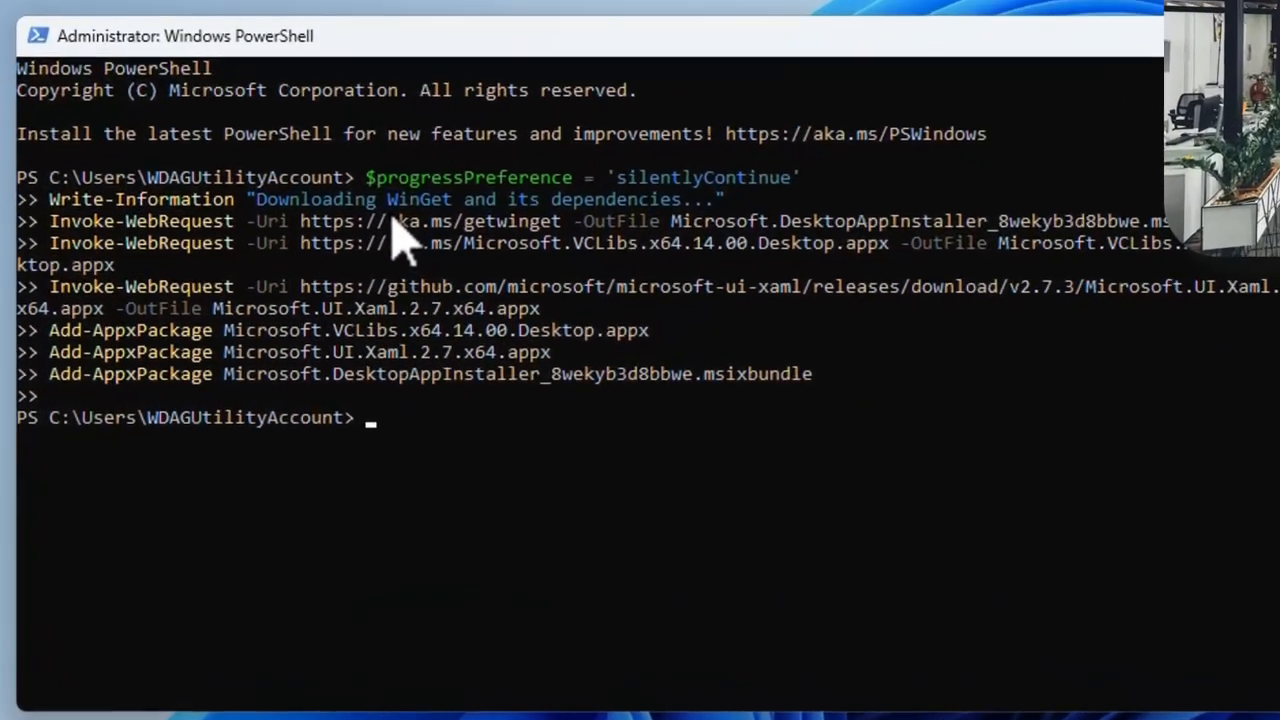
Run winget /? to display WinGet's command help
type("win")
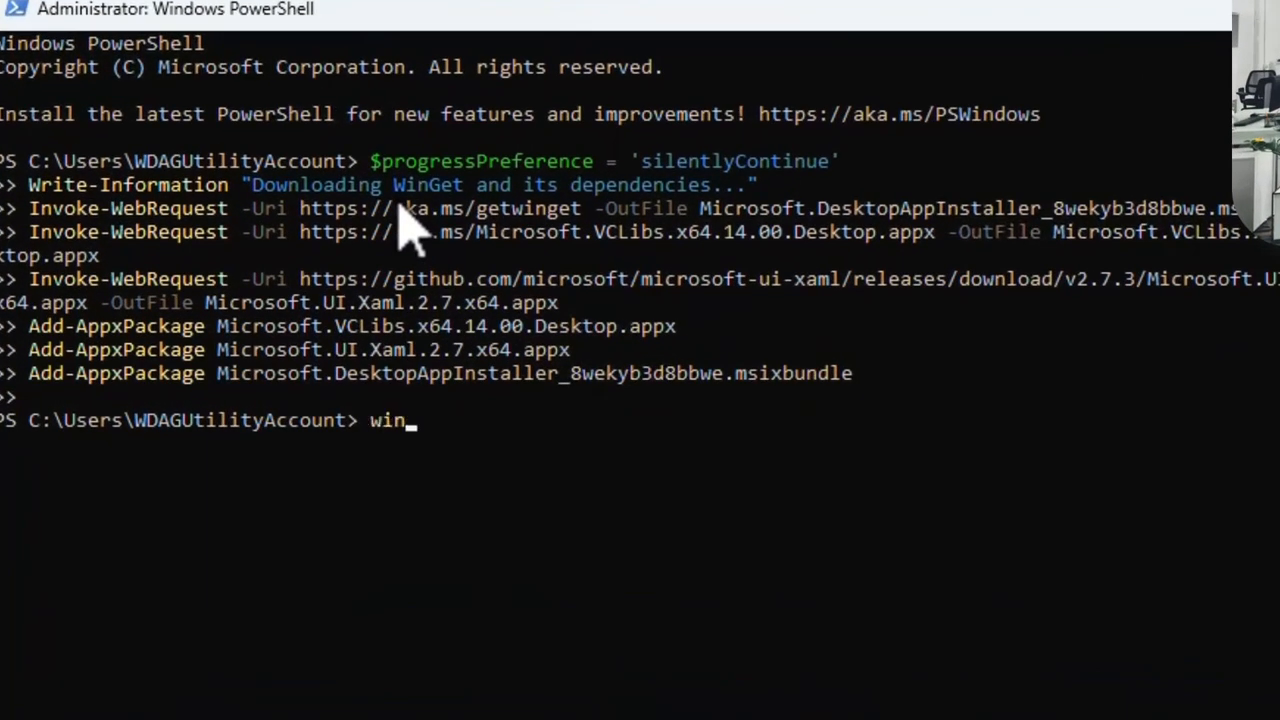
type("get /?")
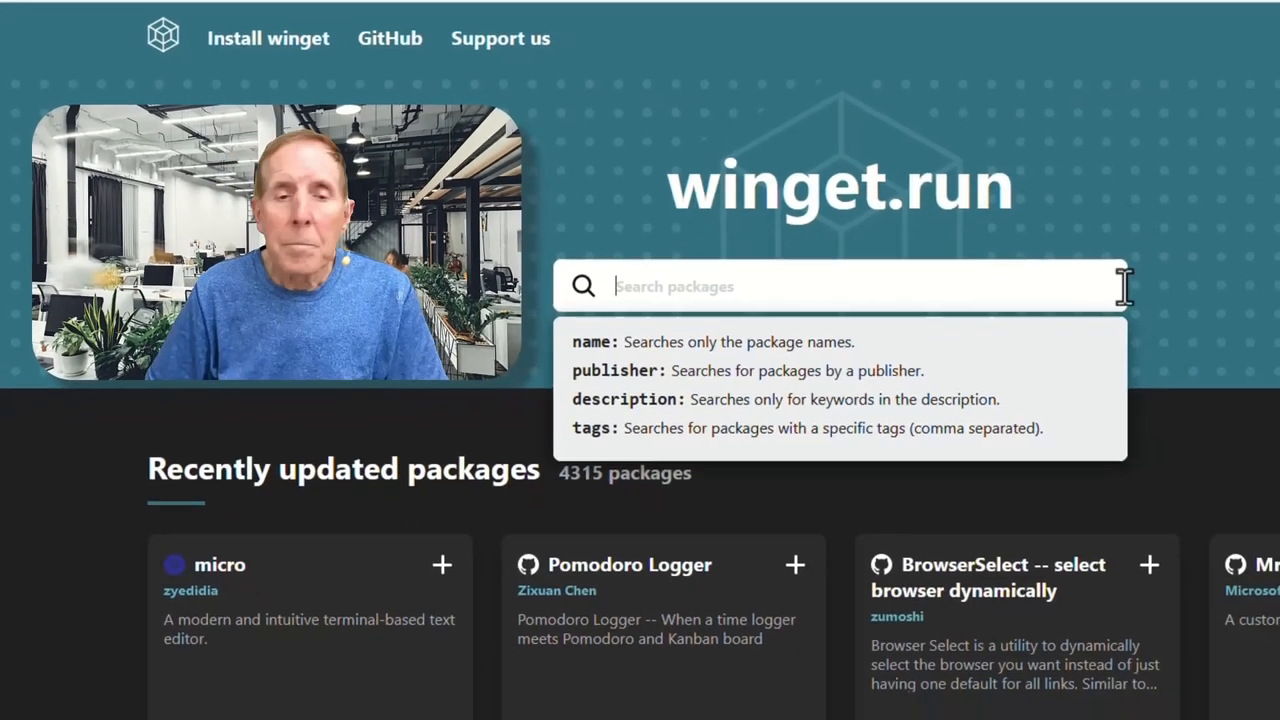
Search winget.run for 'Text editors' and scroll through the matching packages
type("Text editors")
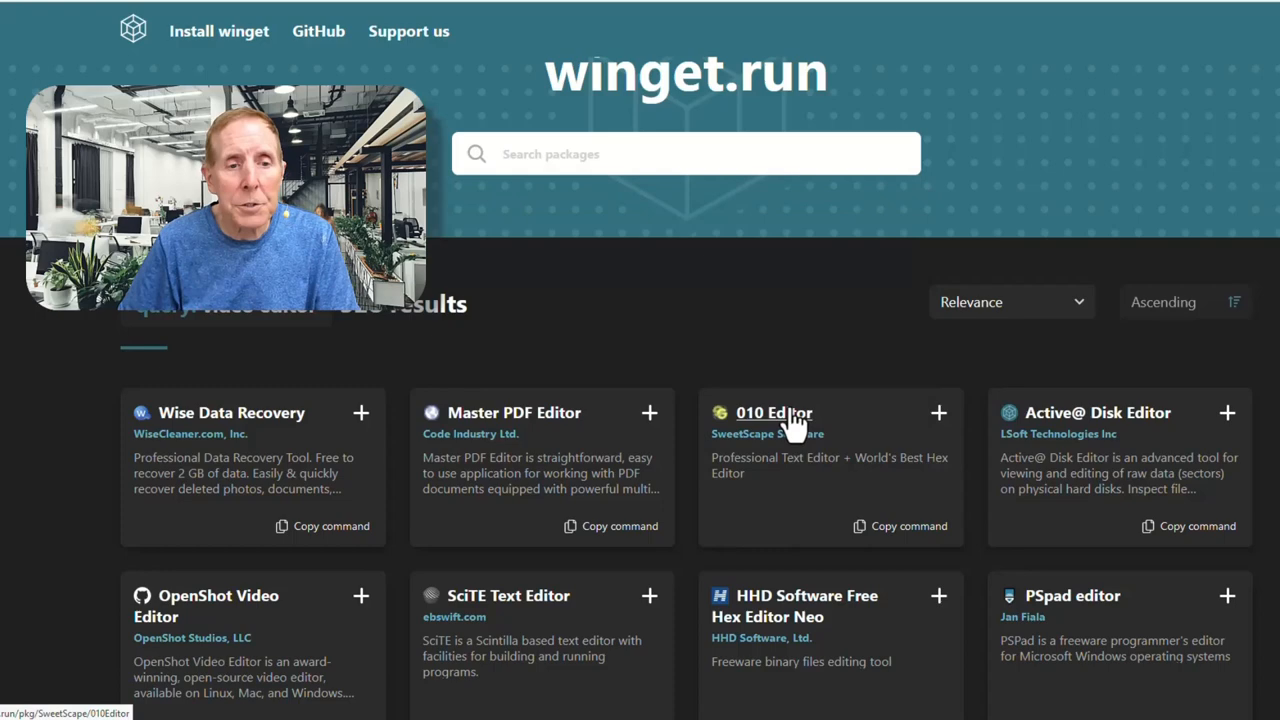
scroll("down", 3)
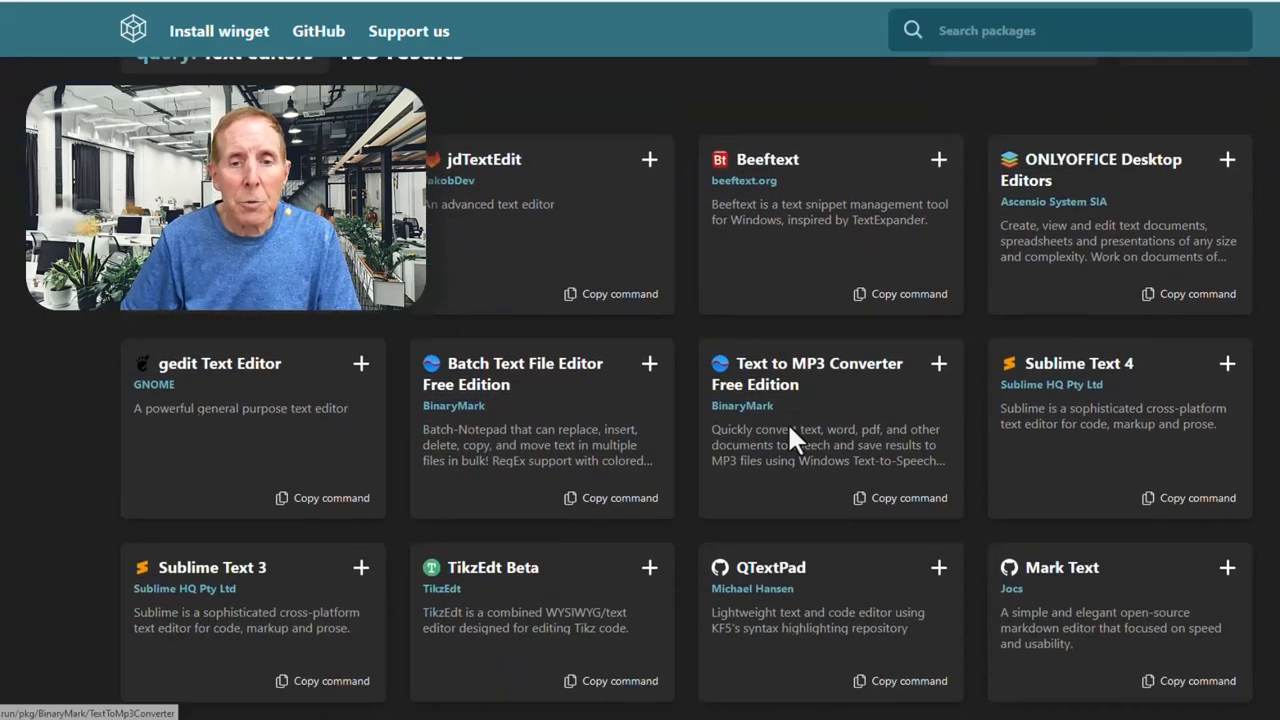
scroll("down", 3)
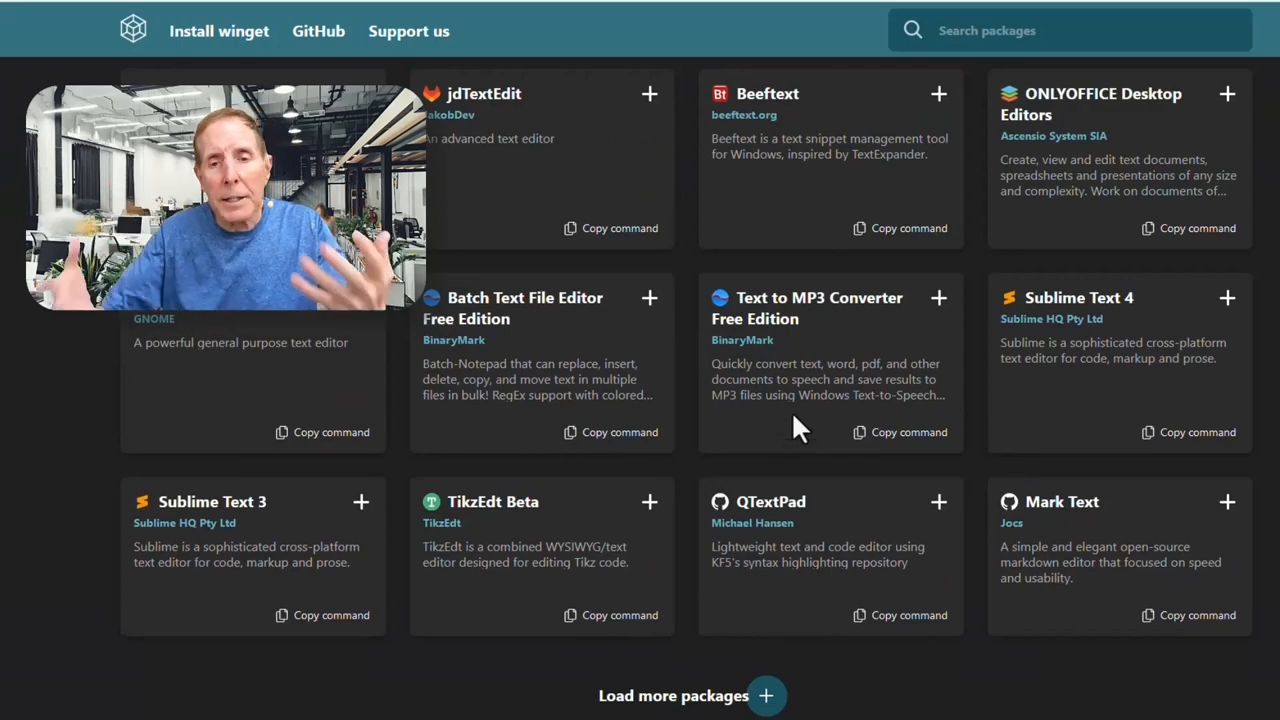
left_click(318, 31)
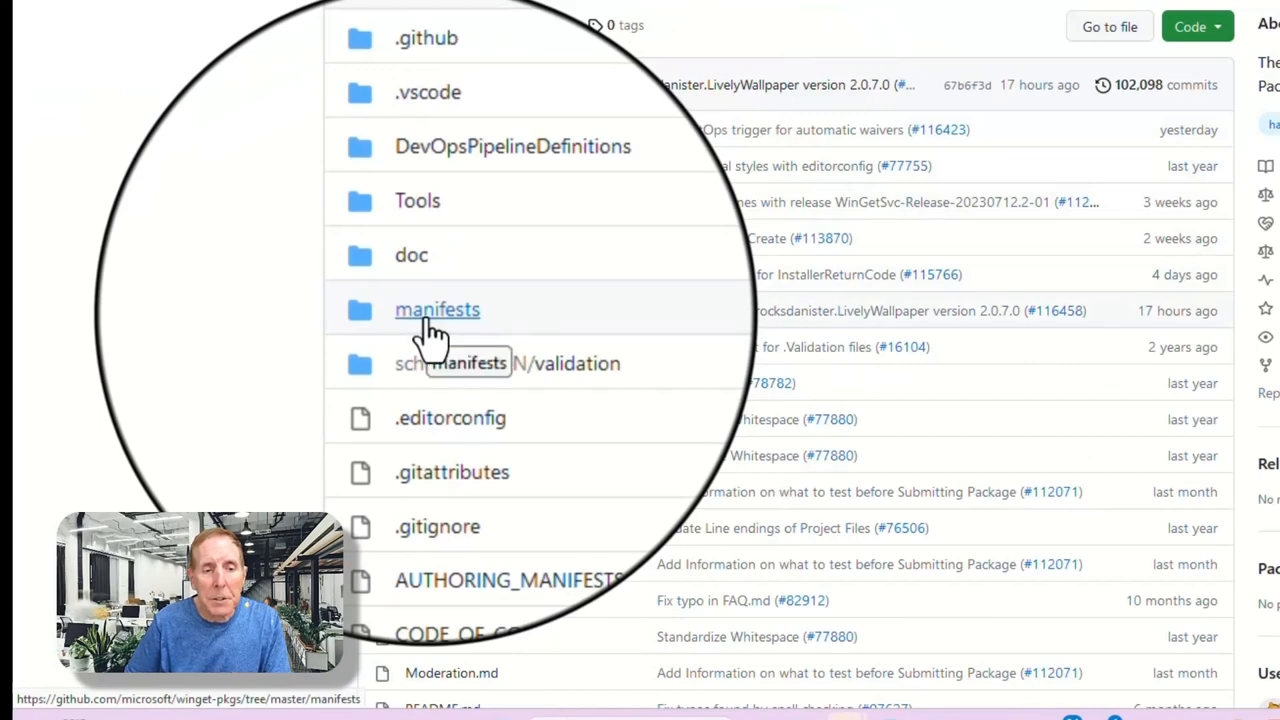
Open the winget-pkgs manifests folder and scroll down to the m package folders
left_click(437, 309)
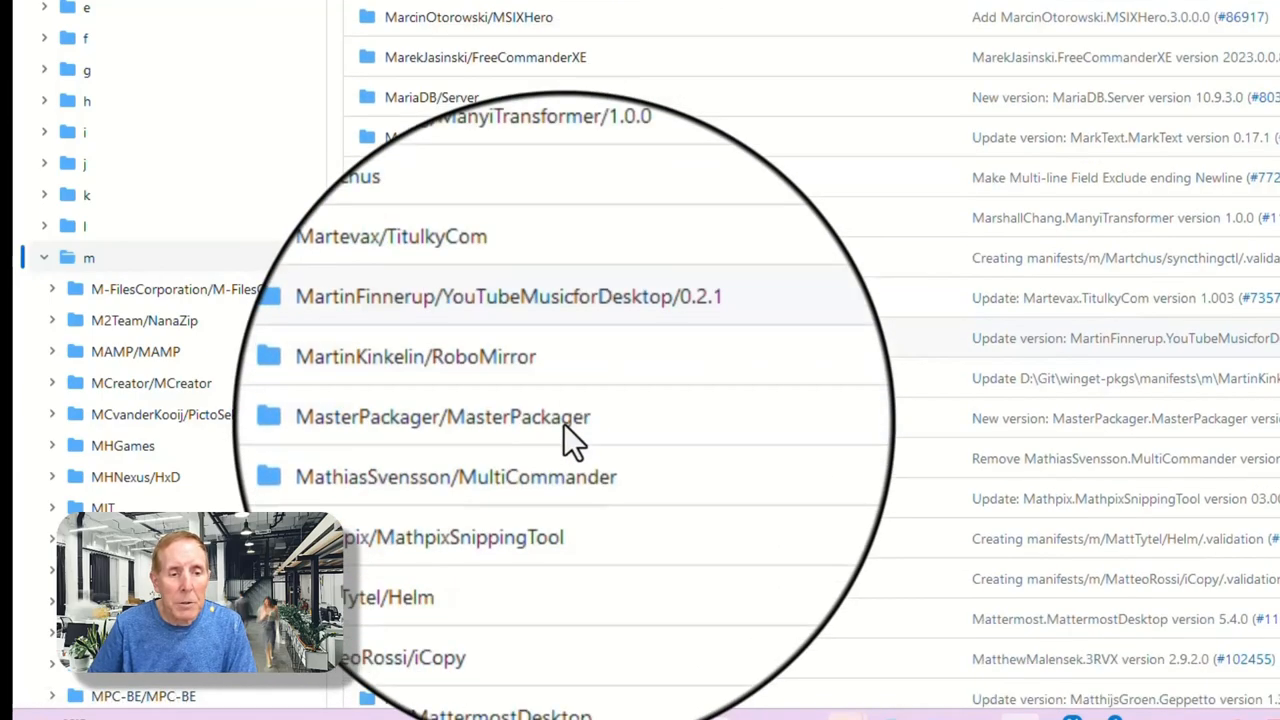
scroll("down", 3)
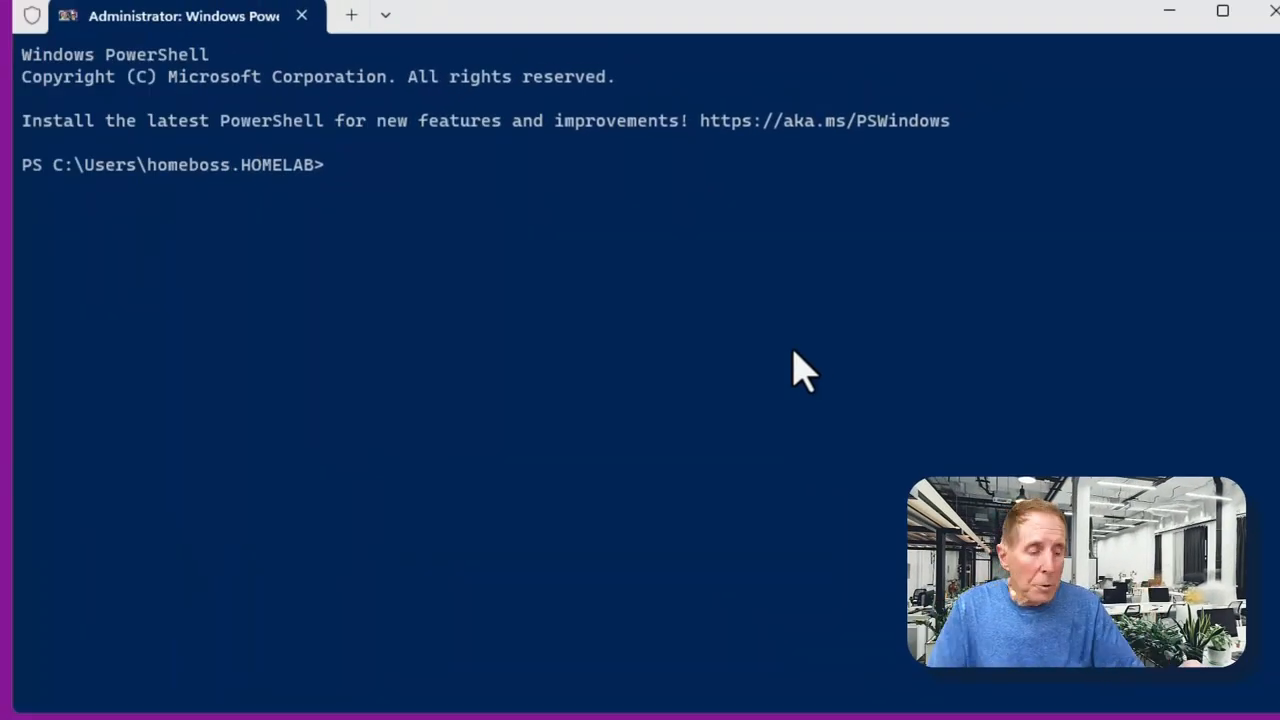
mouse_move(432, 185)
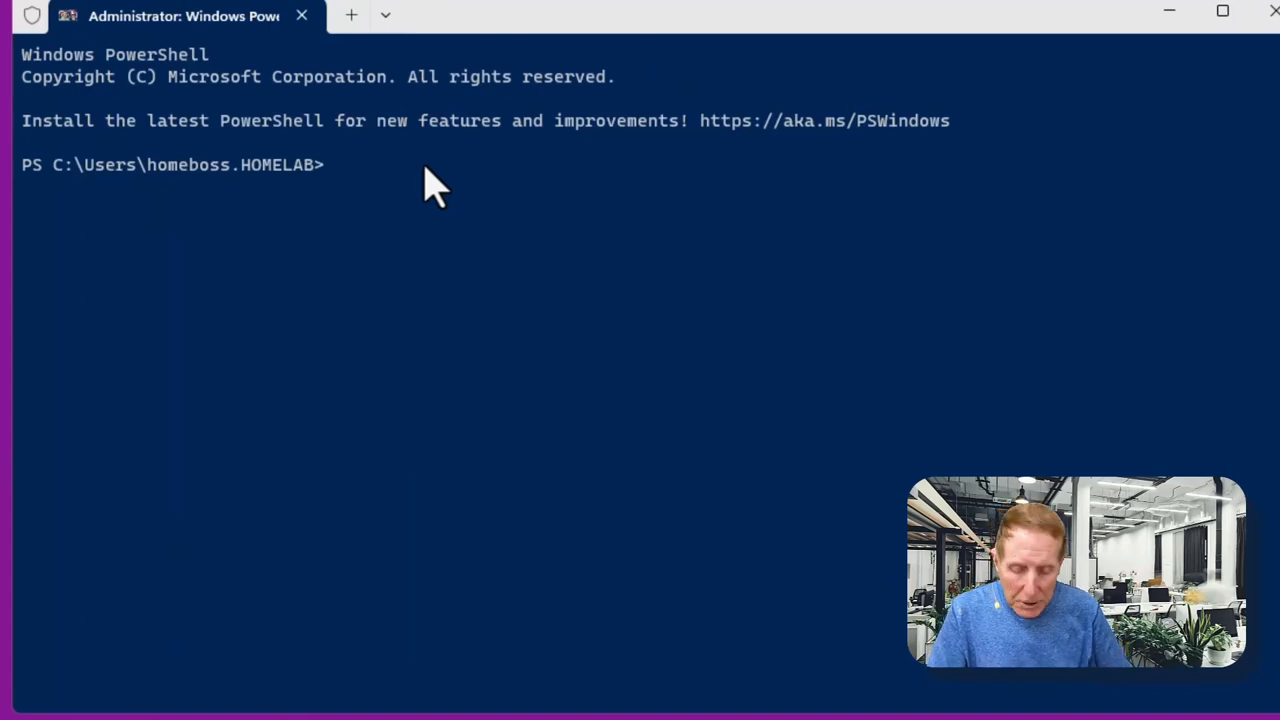
Run winget search M*, then winget search M after no matches
type("winget")
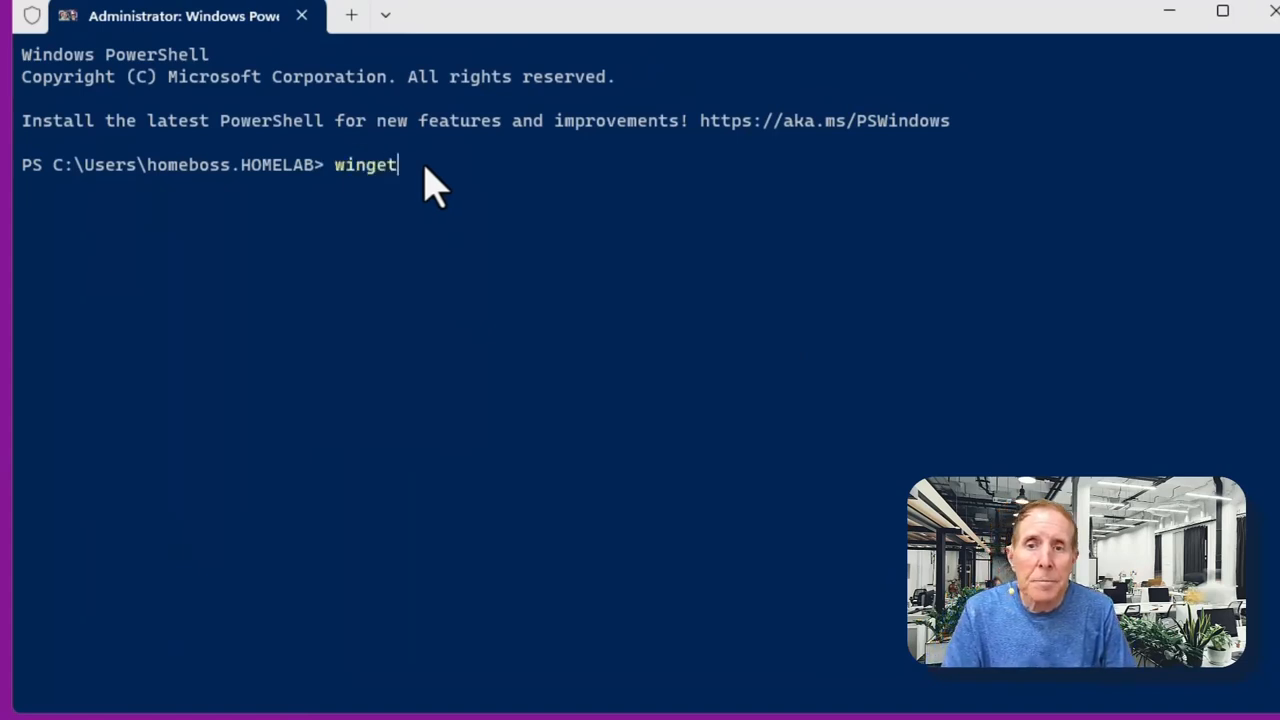
type("search")
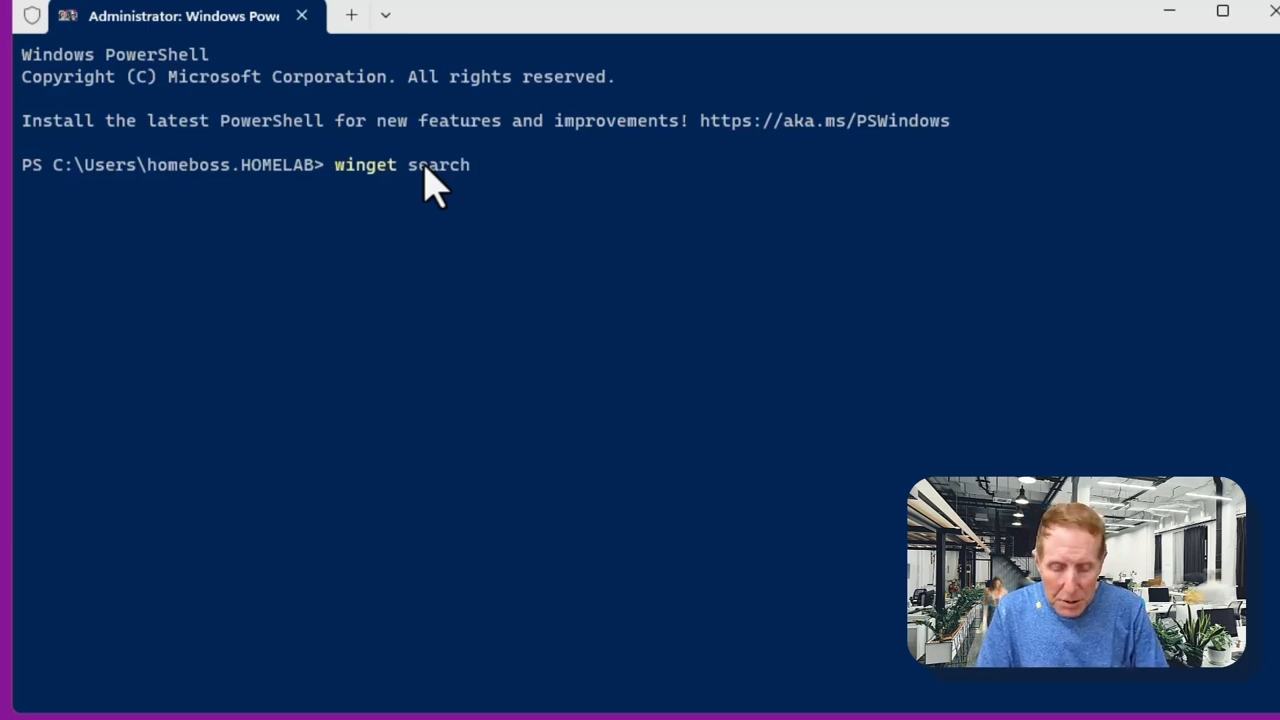
type("M*")
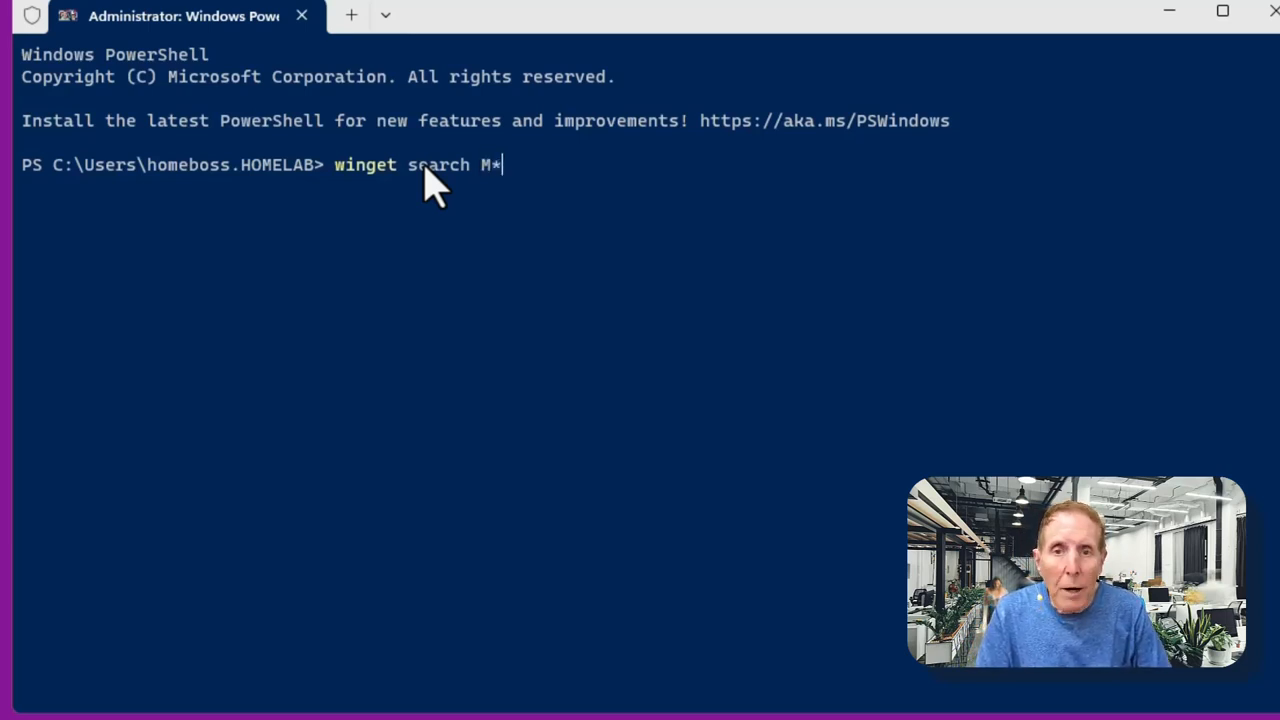
key("Enter")
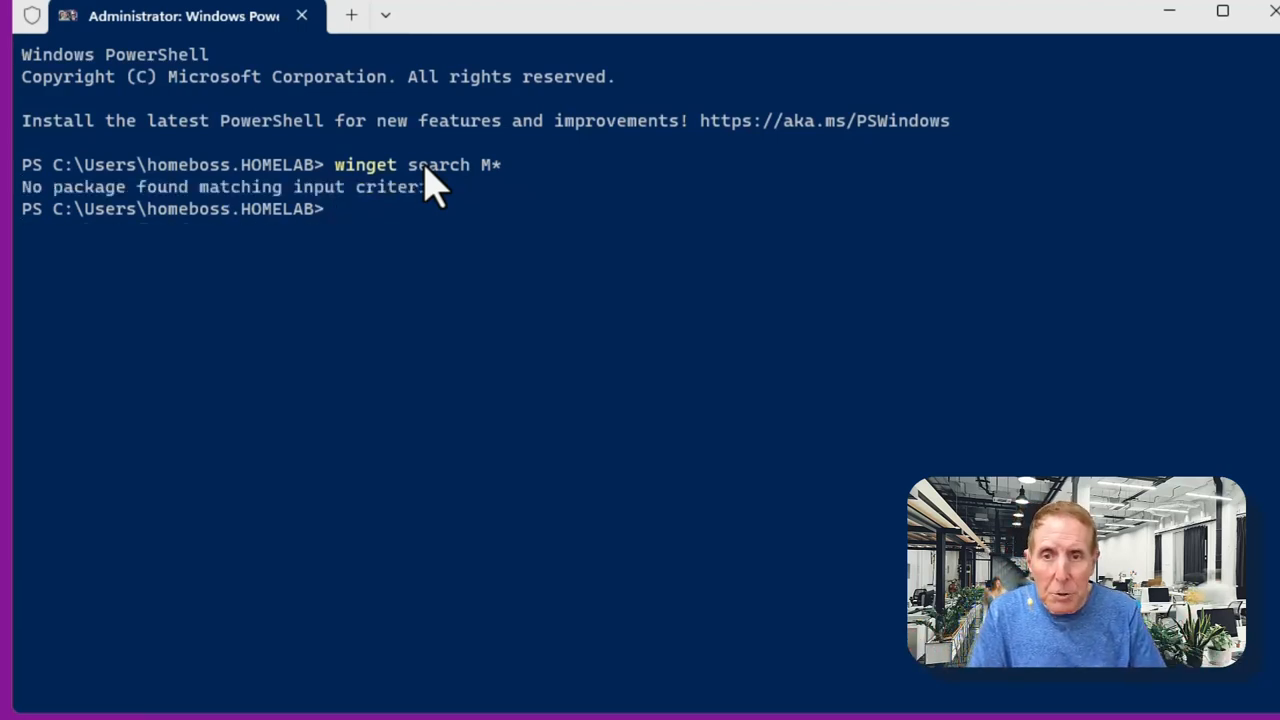
type("winget search M")
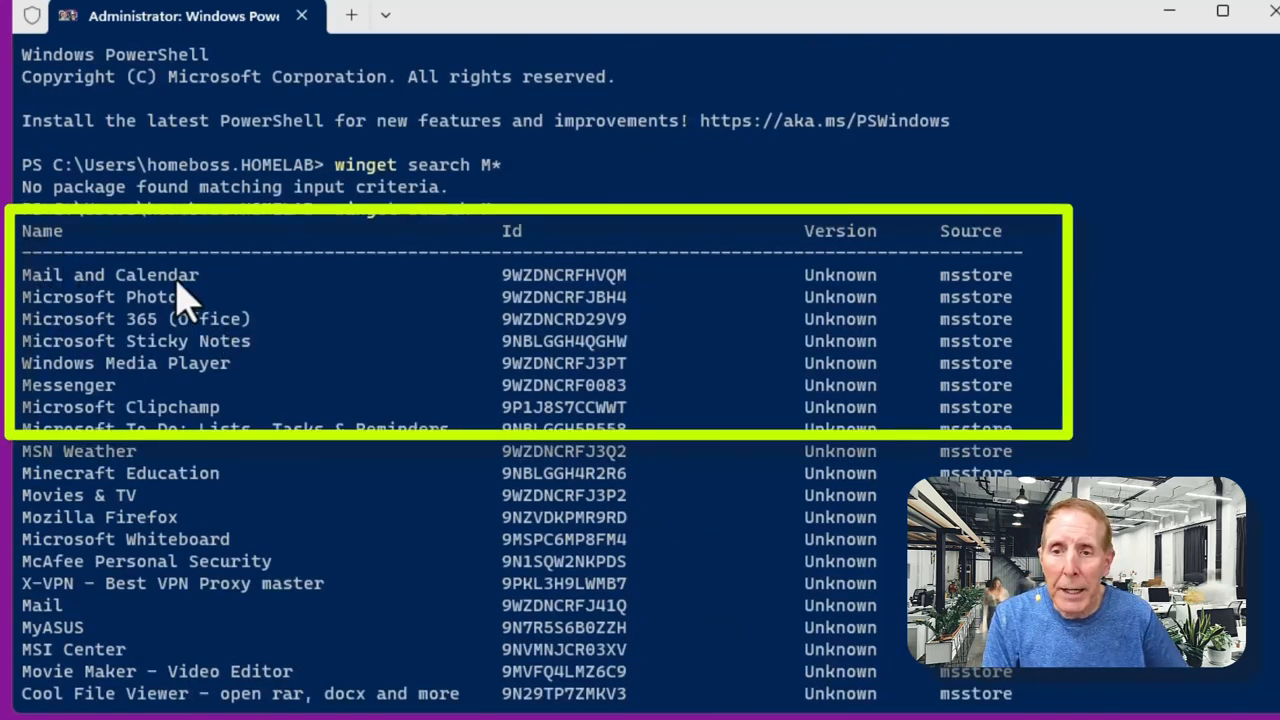
mouse_move(525, 275)
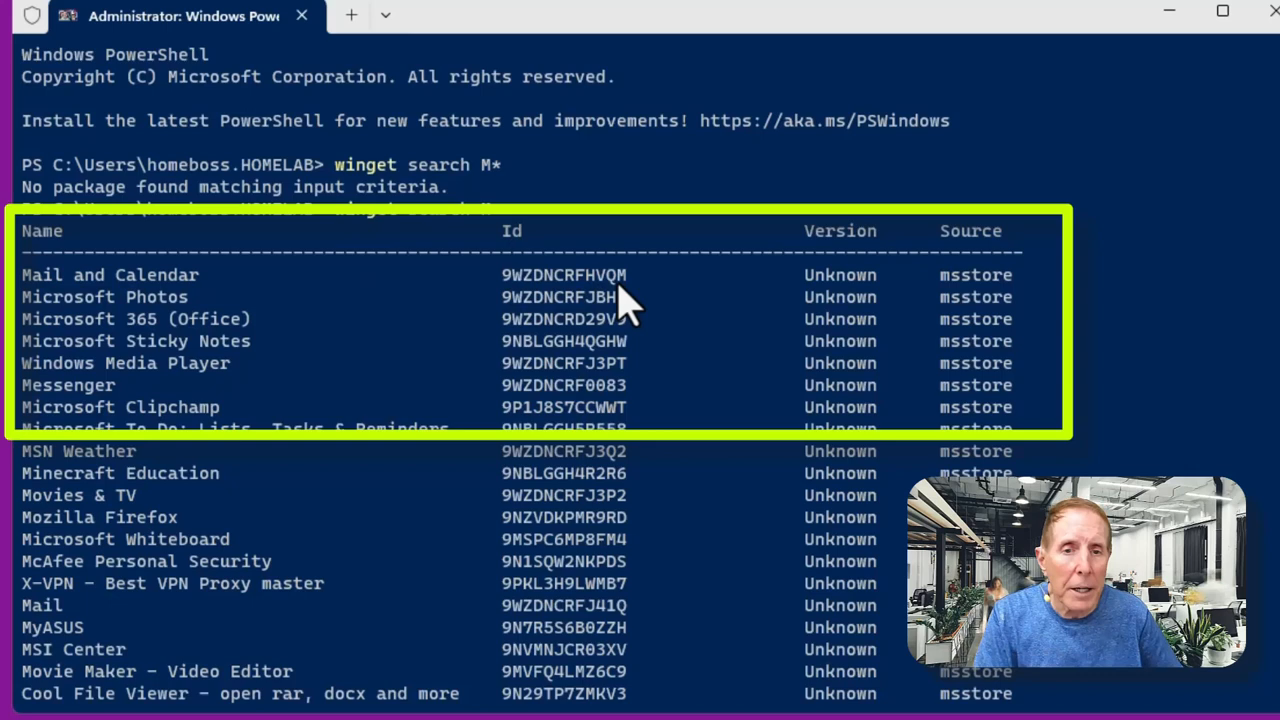
mouse_move(960, 300)
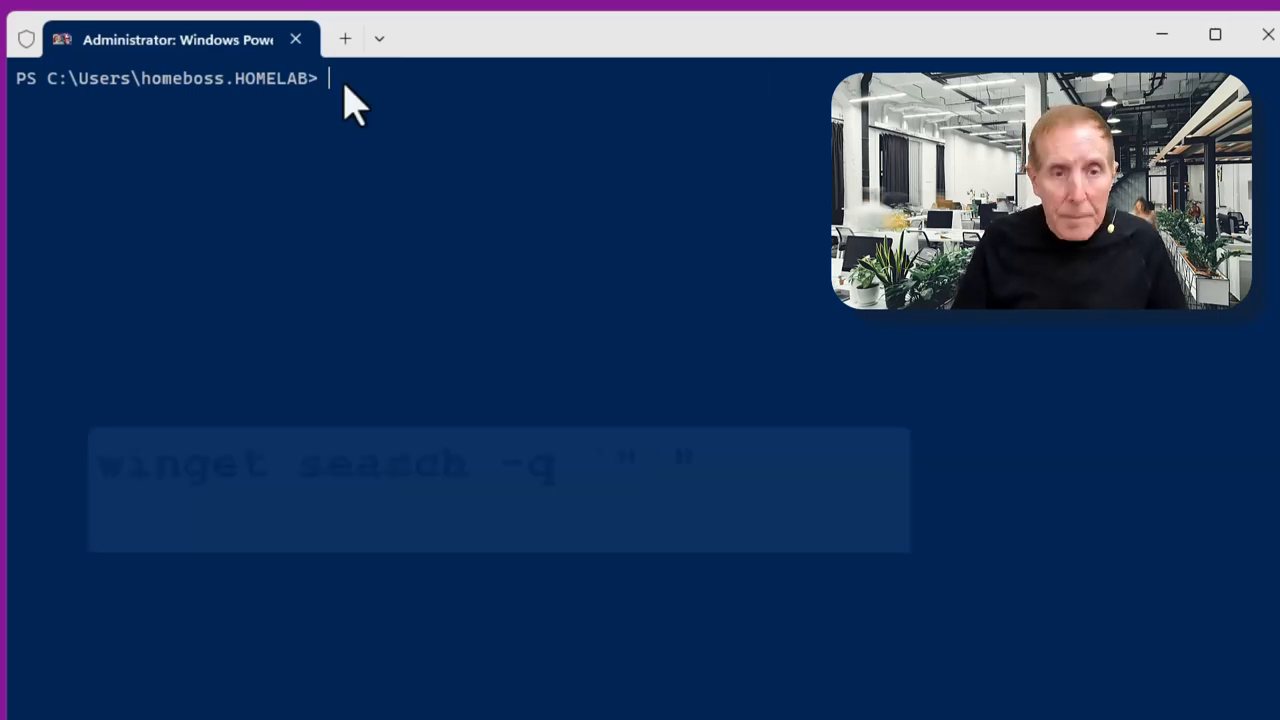
Redirect winget search -q `"`" into e:\mysoftwarelist.txt, then type notepad e:\mysoftwarelist.txt
type("winget search -q `\"`\" >")
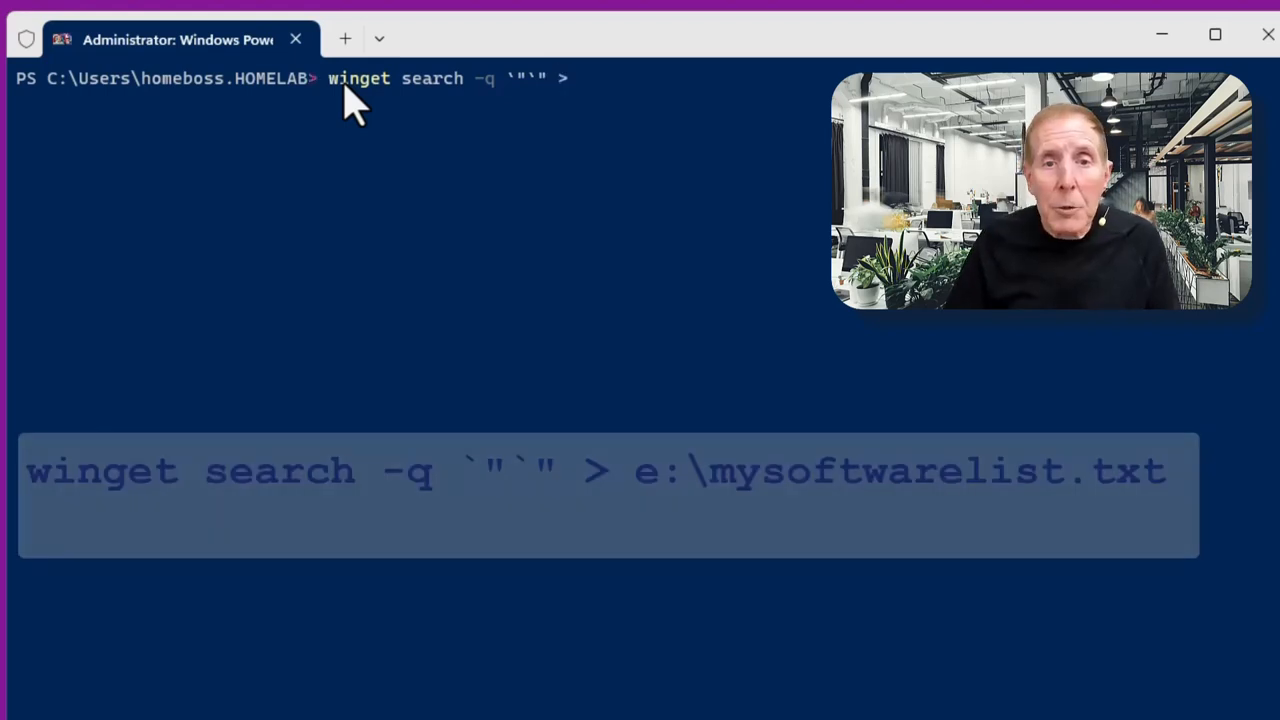
type("e:\\m")
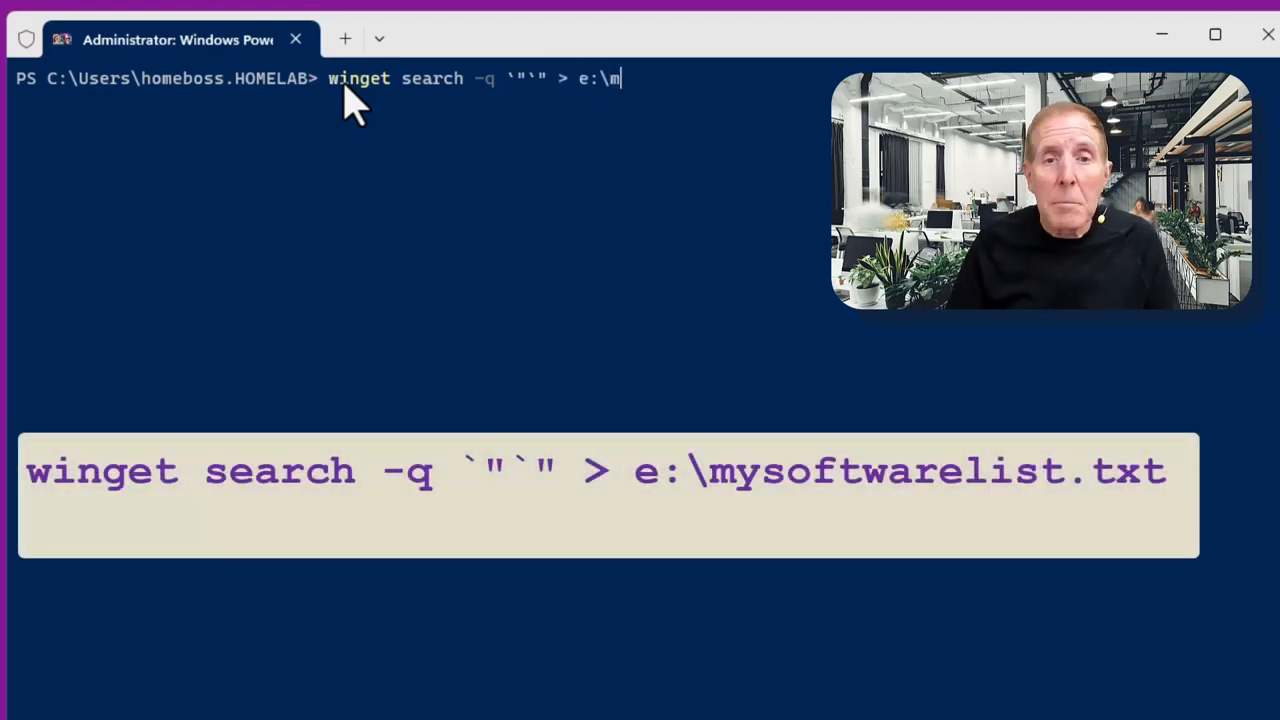
type("ysoftwarelist.txt")
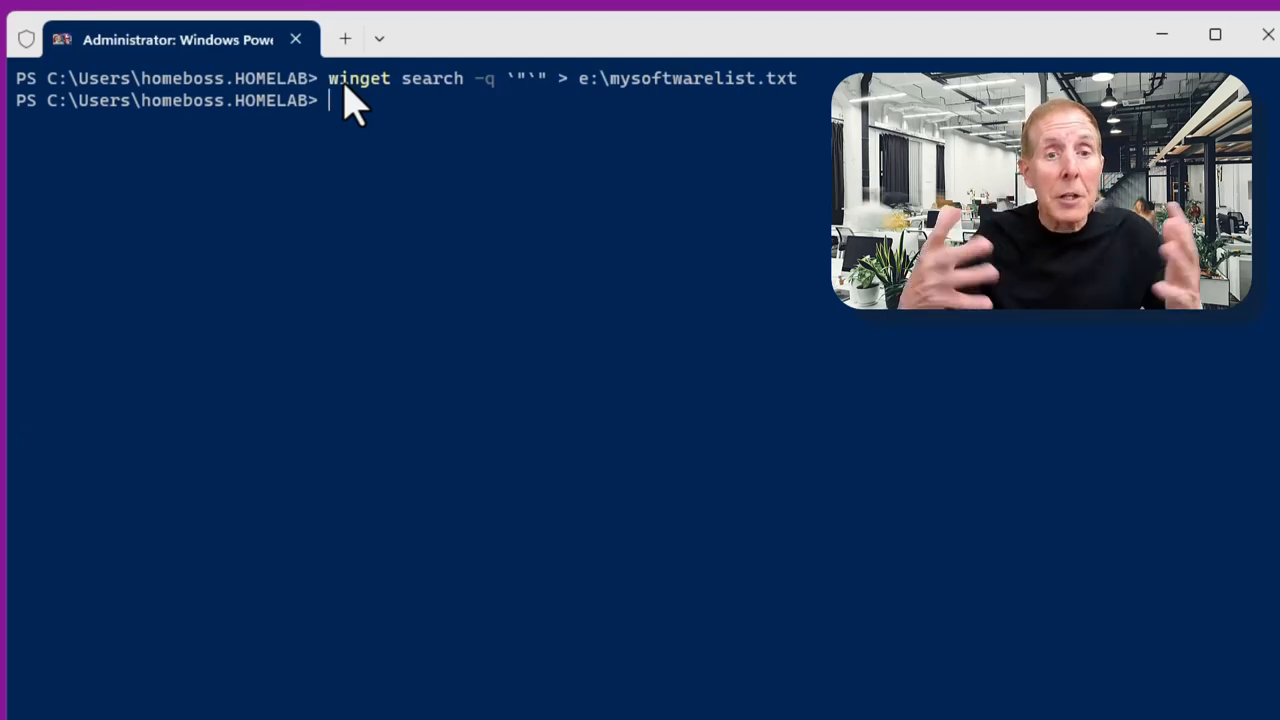
type("notepad e:\\mysoftwarelist.txt")
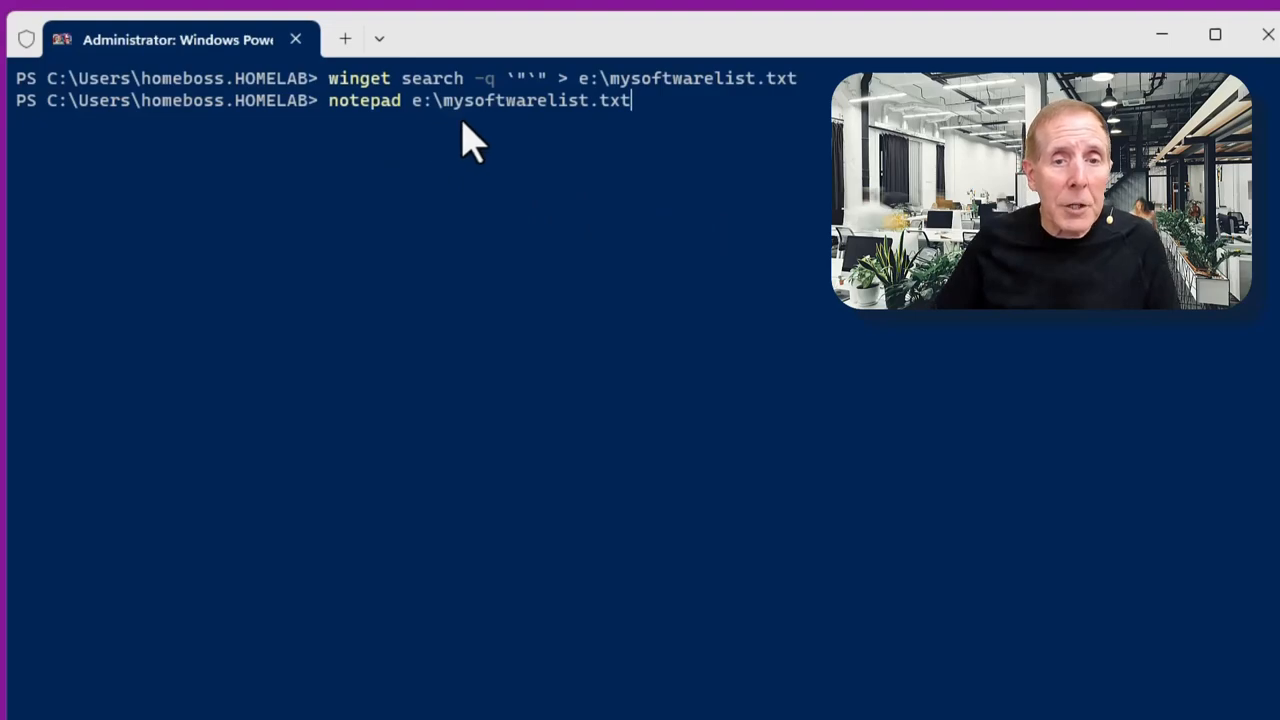
mouse_move(650, 128)
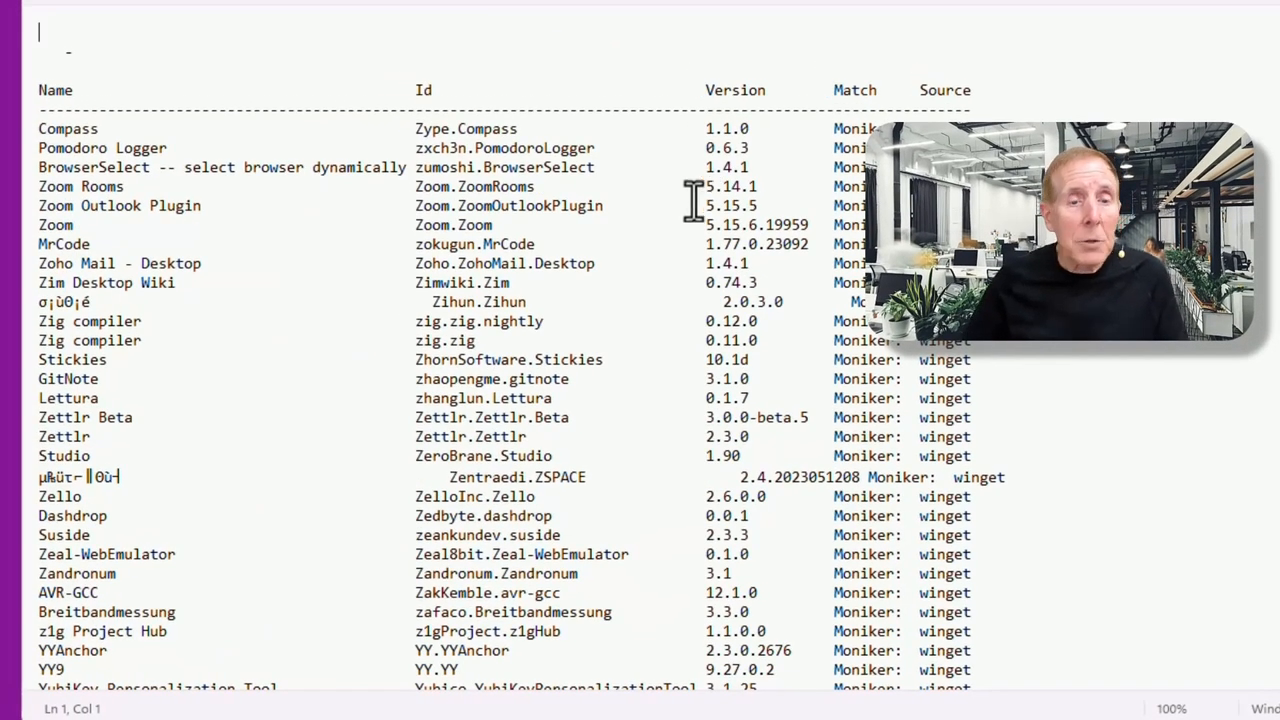
Scroll down through the package names, IDs and versions in mysoftwarelist.txt
scroll("down", 3)
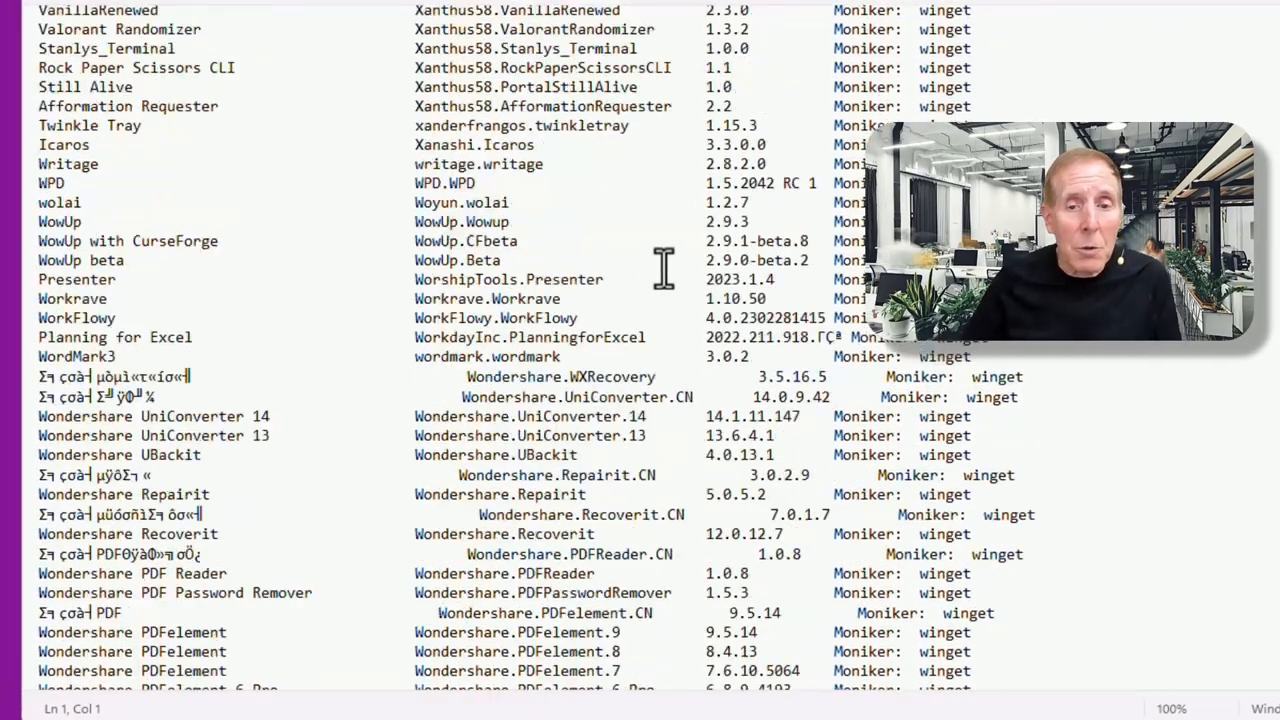
scroll("down", 3)
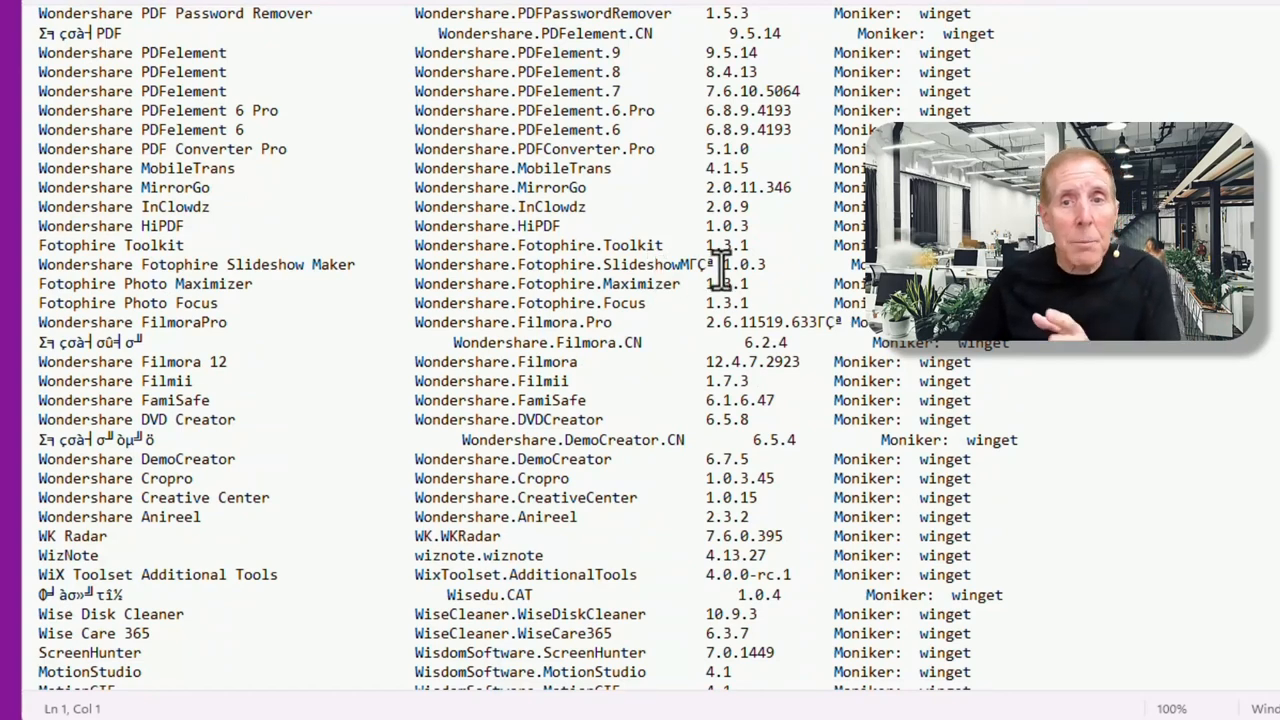
scroll("down", 3)
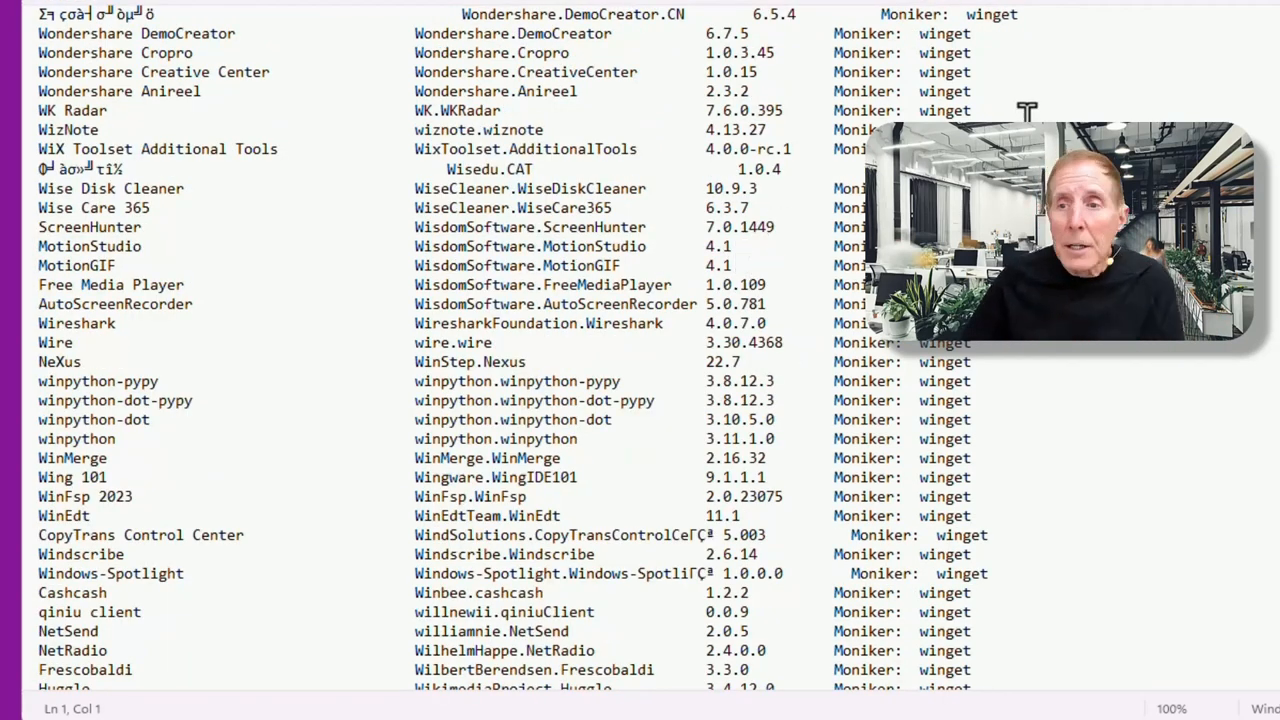
scroll("down", 3)
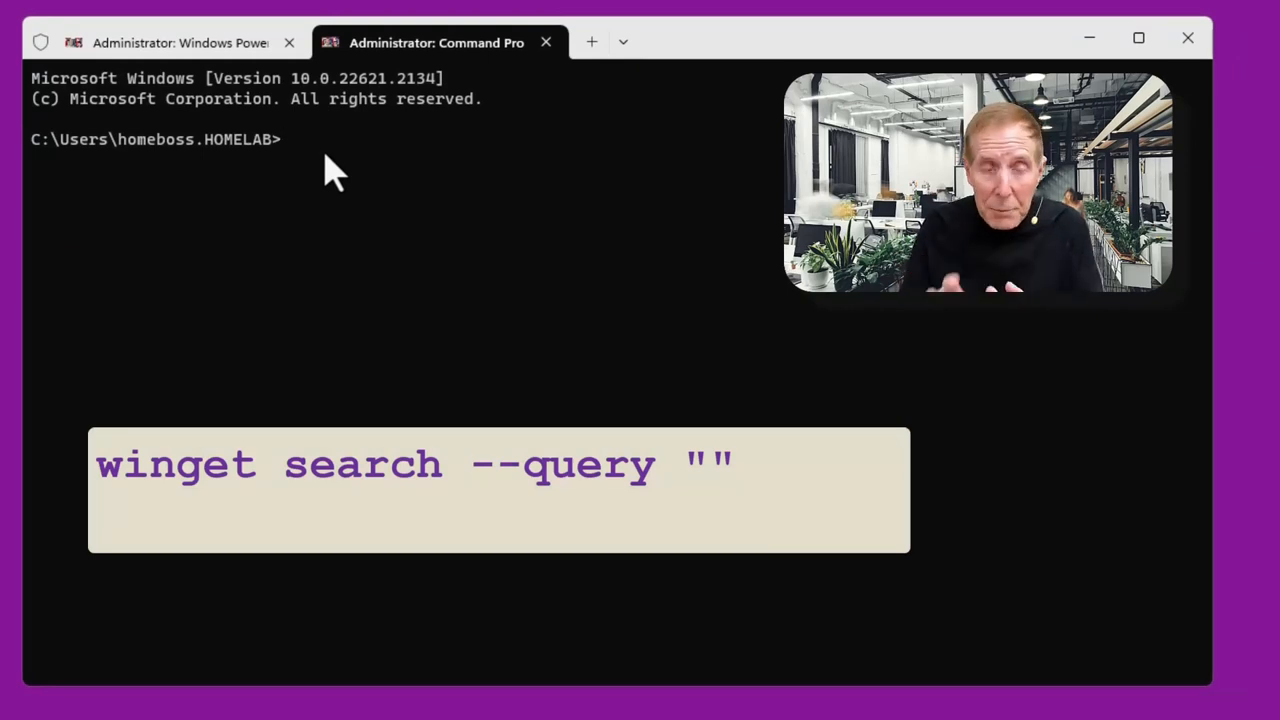
Enter winget search --query "" in a new Command Prompt tab
type("winget search --query \"\"")
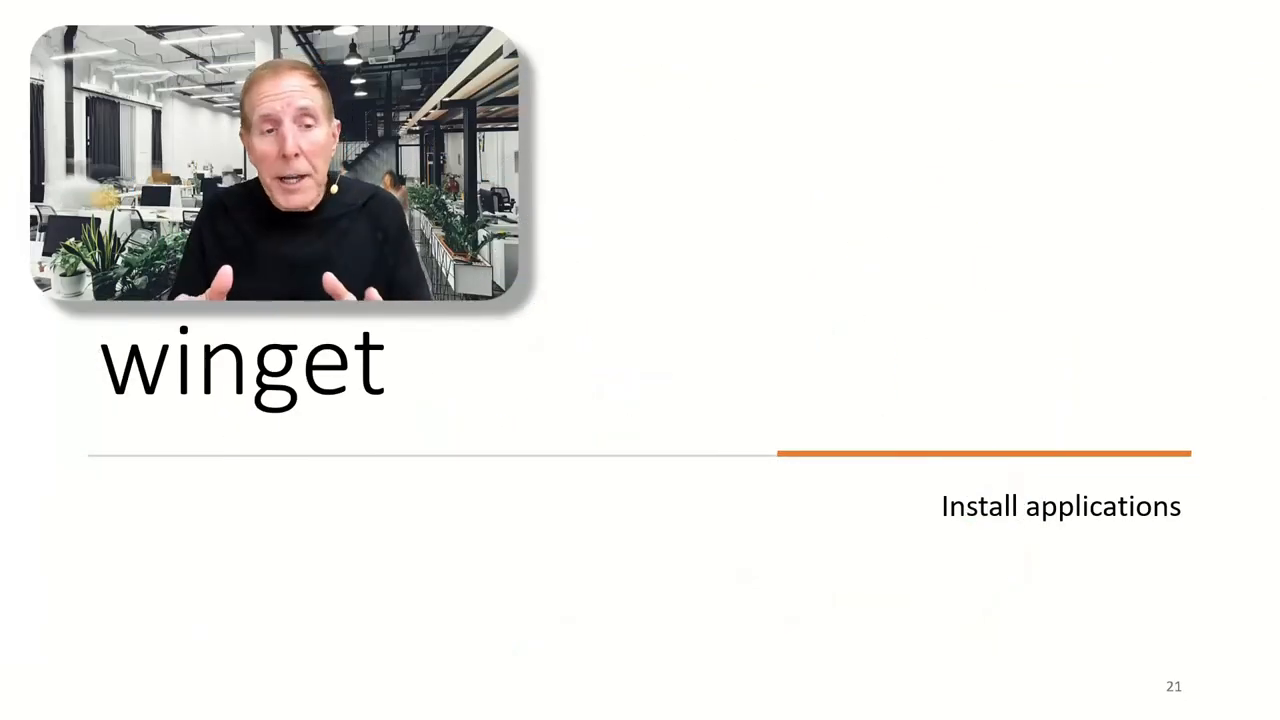
Advance the slideshow to the Install options slide covering --id and --silent, then past it
key("Right")
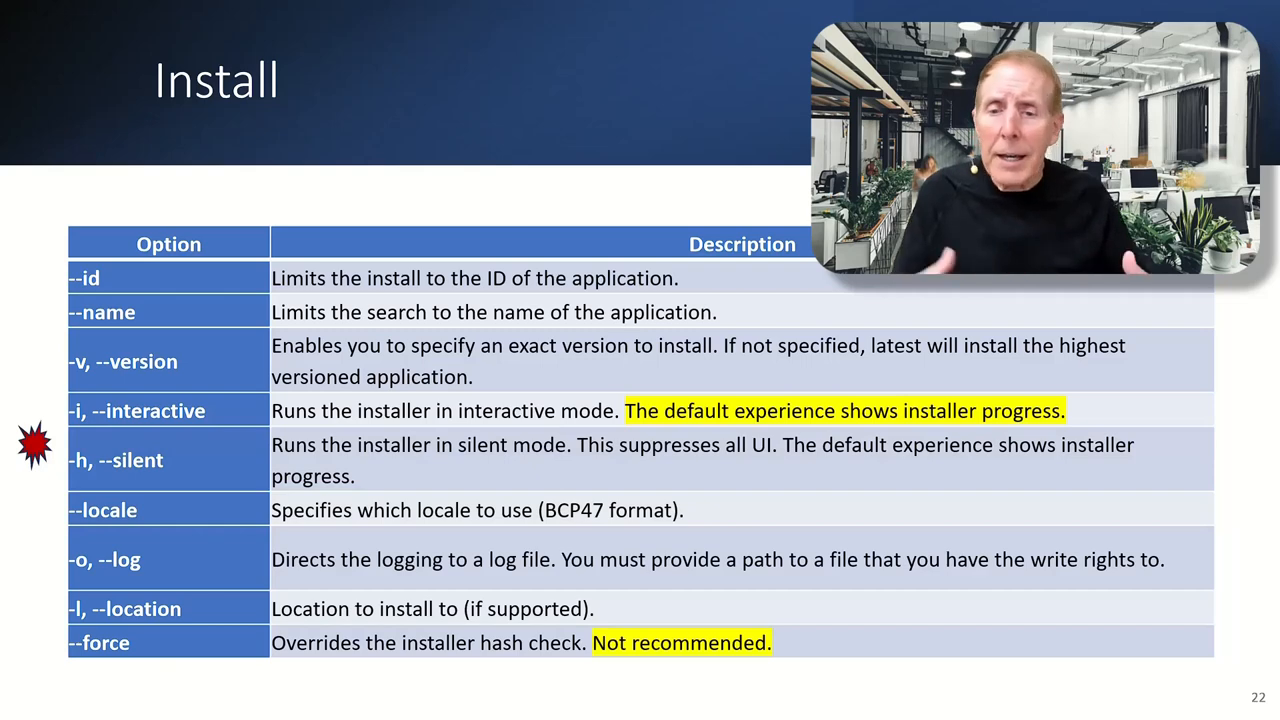
key("Right")
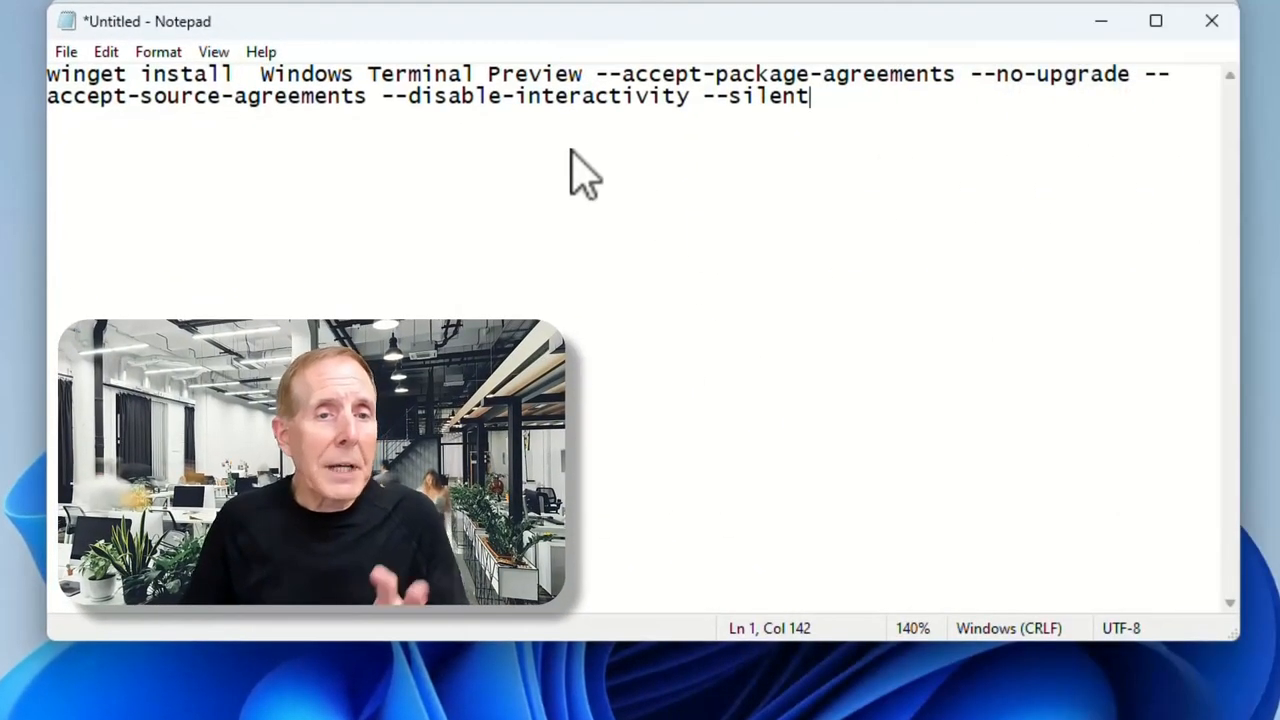
mouse_move(430, 105)
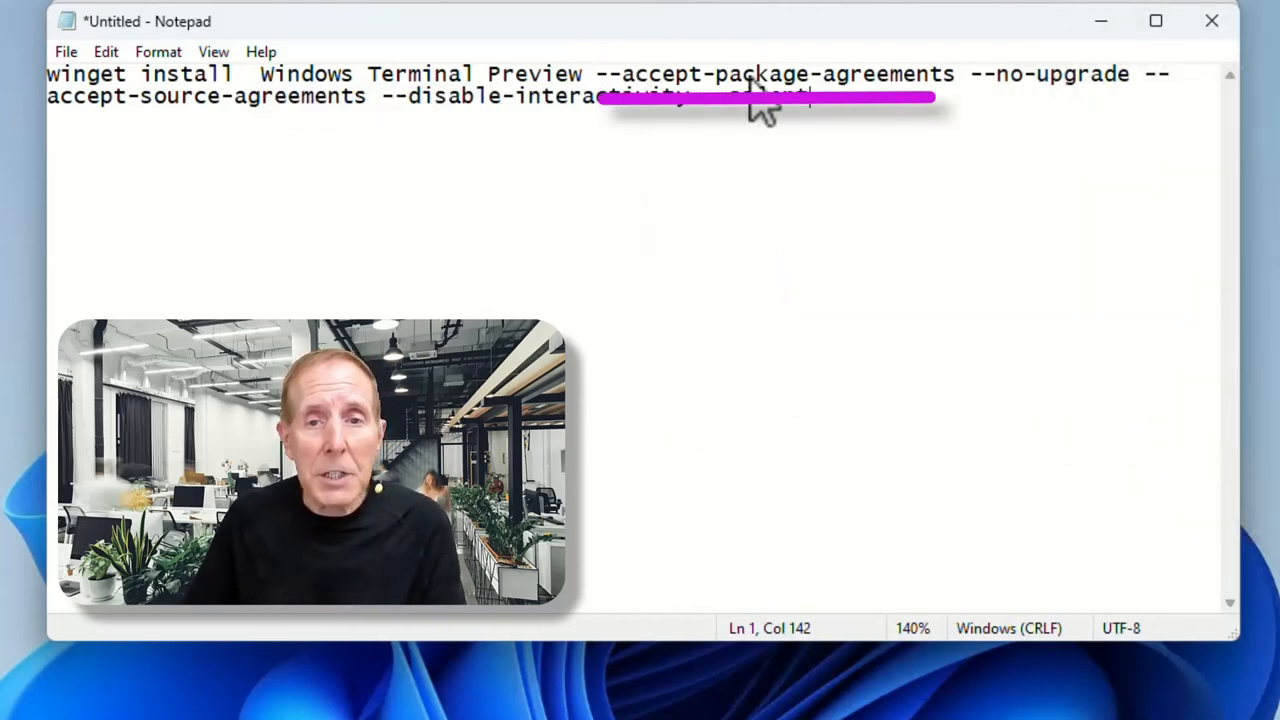
mouse_move(1010, 95)
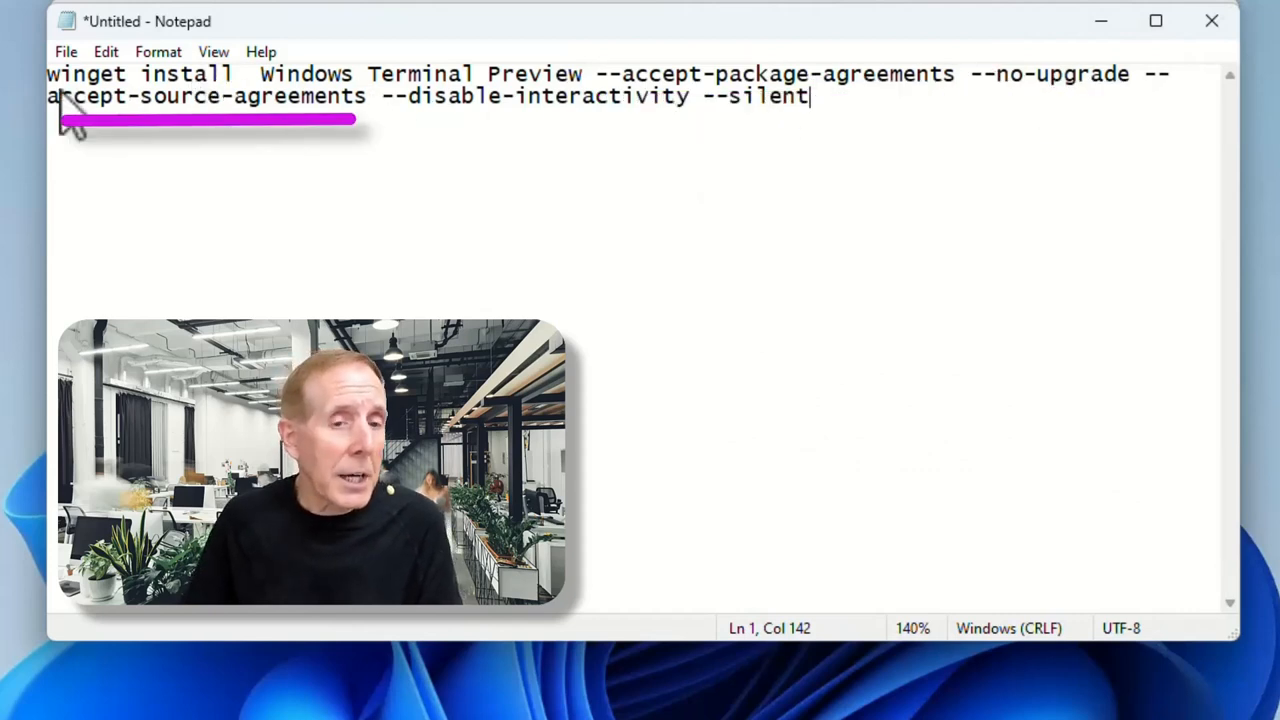
mouse_move(380, 130)
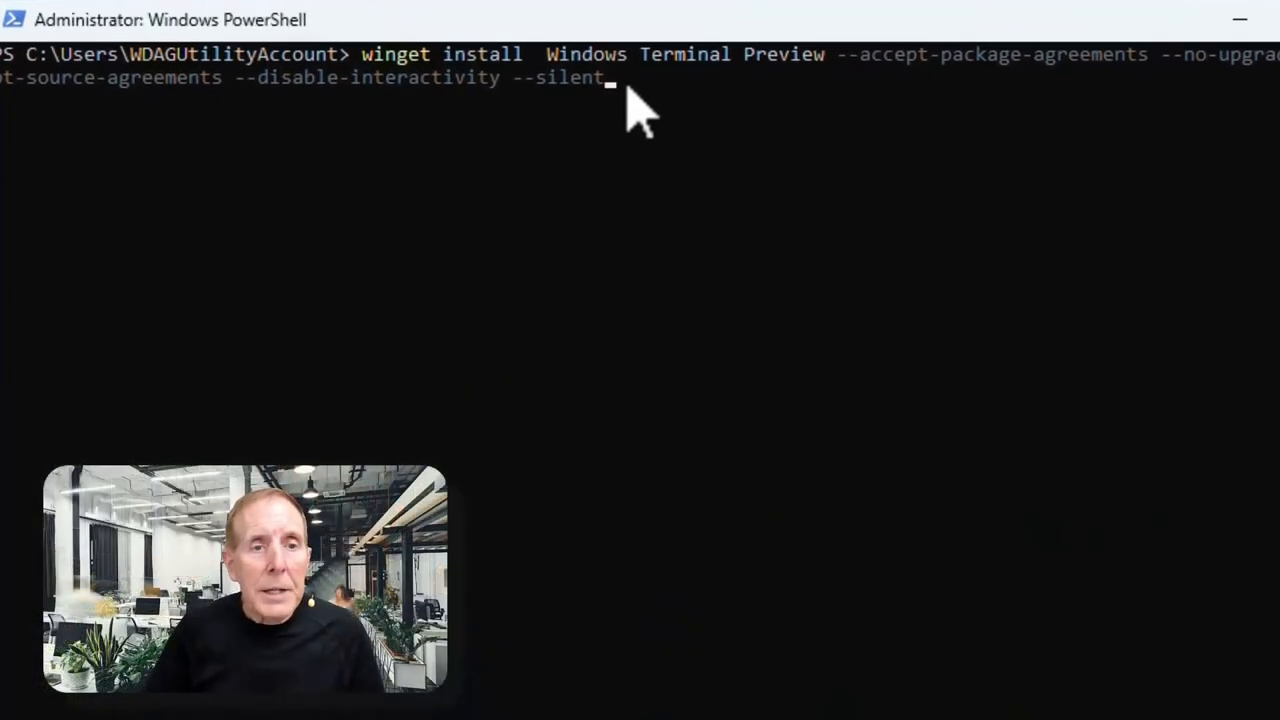
Run the pasted winget install command for Windows Terminal Preview by name
key("Enter")
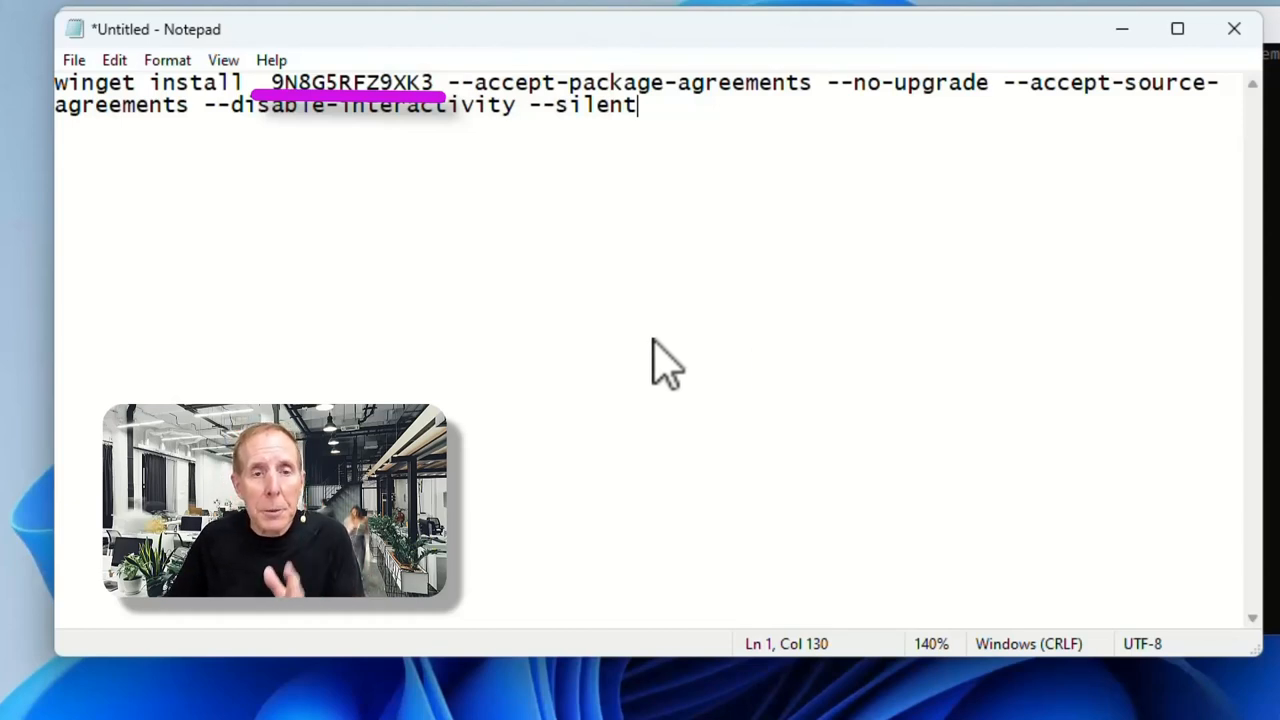
mouse_move(445, 105)
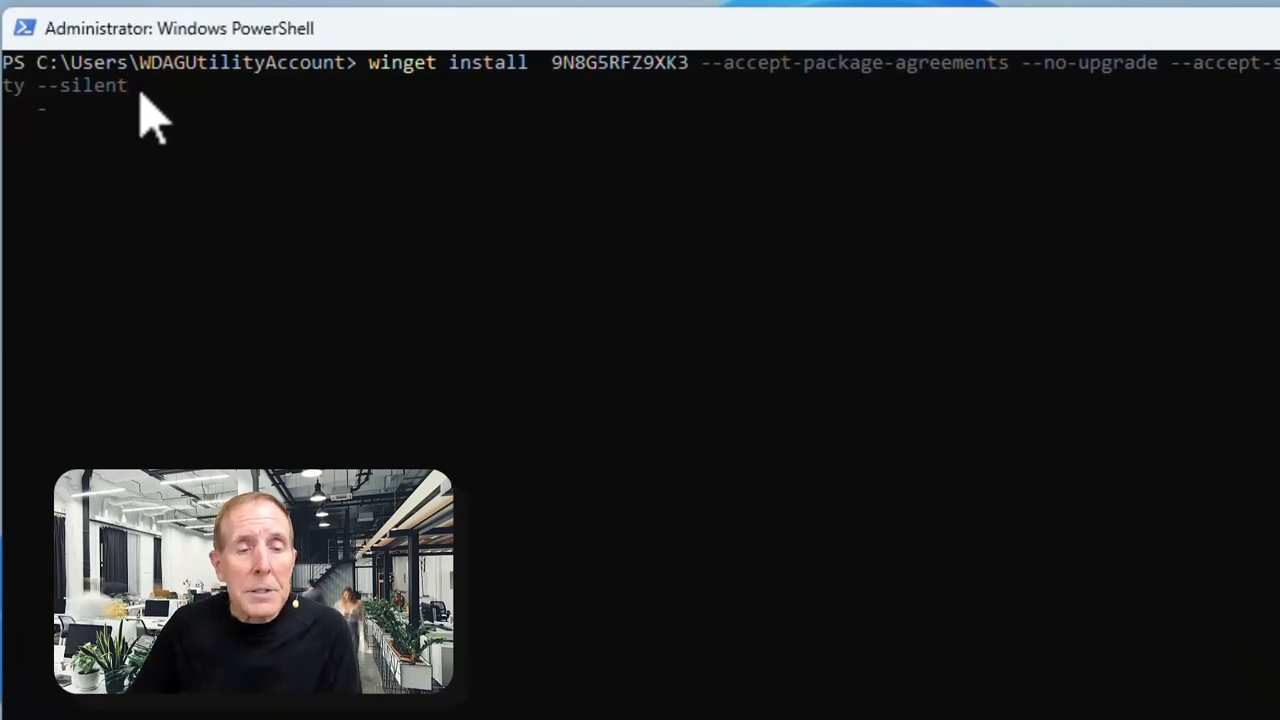
Run winget install with package ID 9N8G5RFZ9XK3 and the silent flags
key("enter")
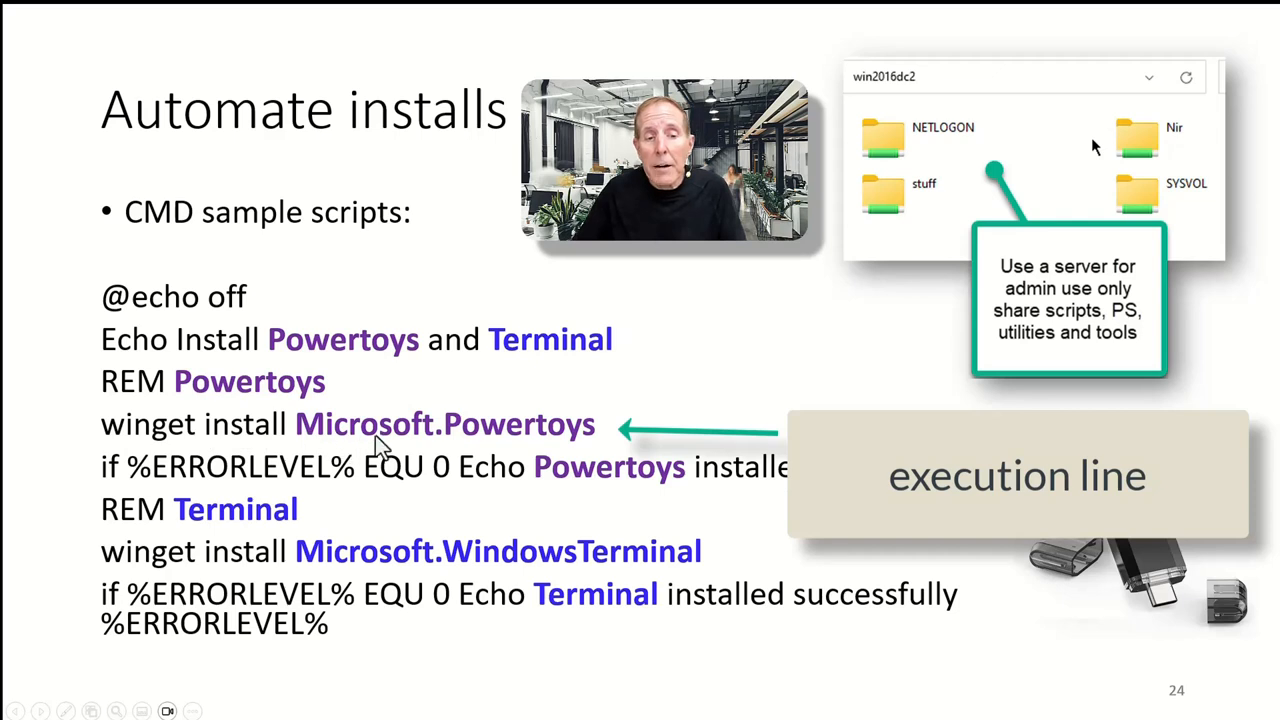
mouse_move(565, 445)
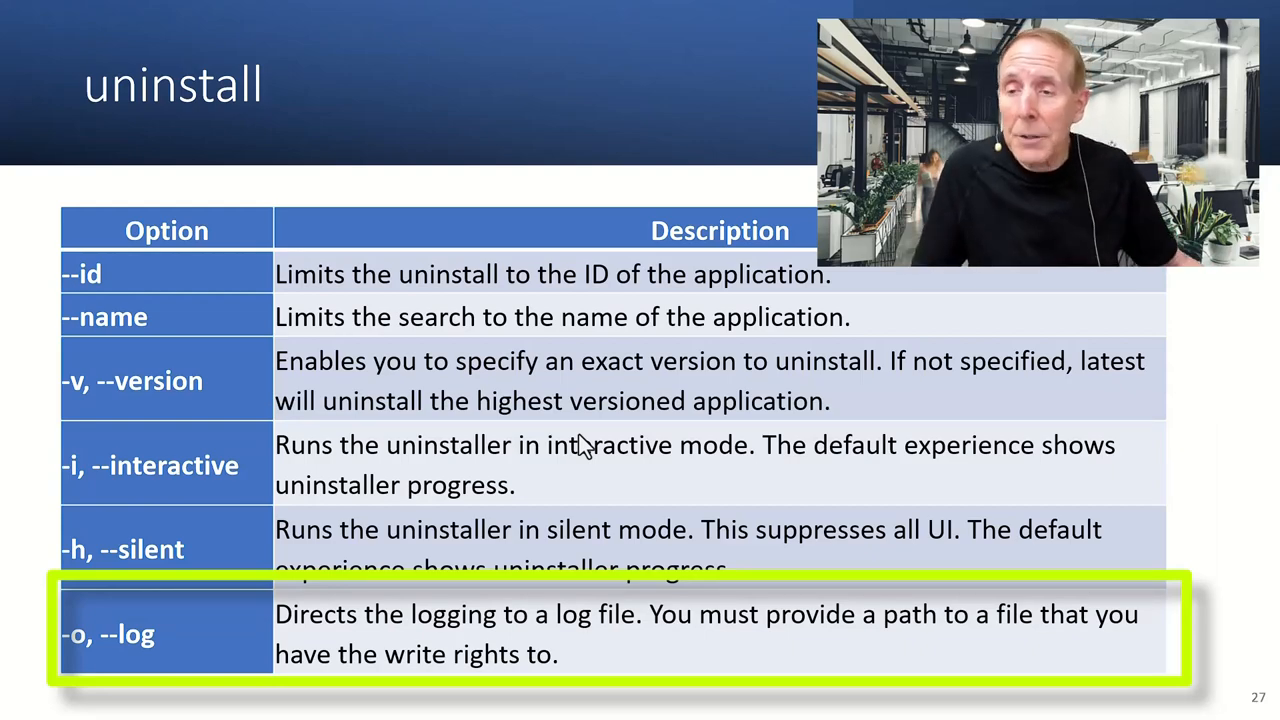
Advance through slides 28–30 to the Foxit, Firefox and OpenOffice uninstall output
key("Right")
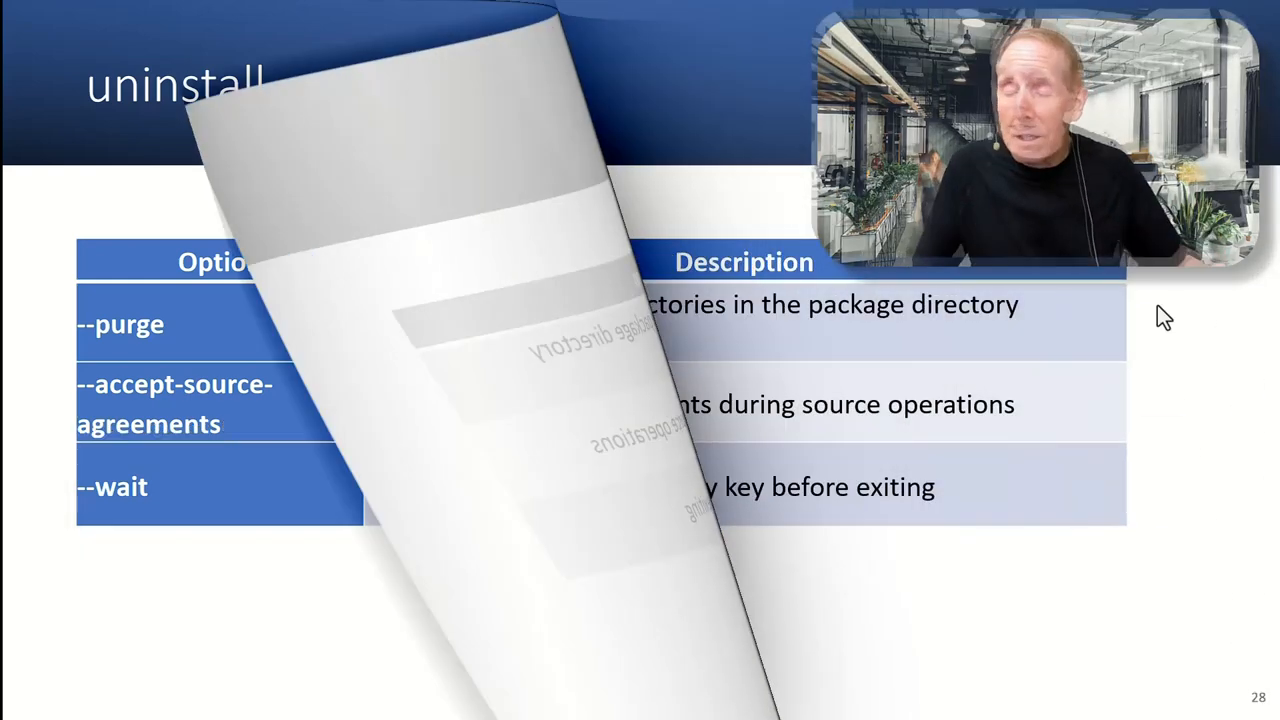
key("right")
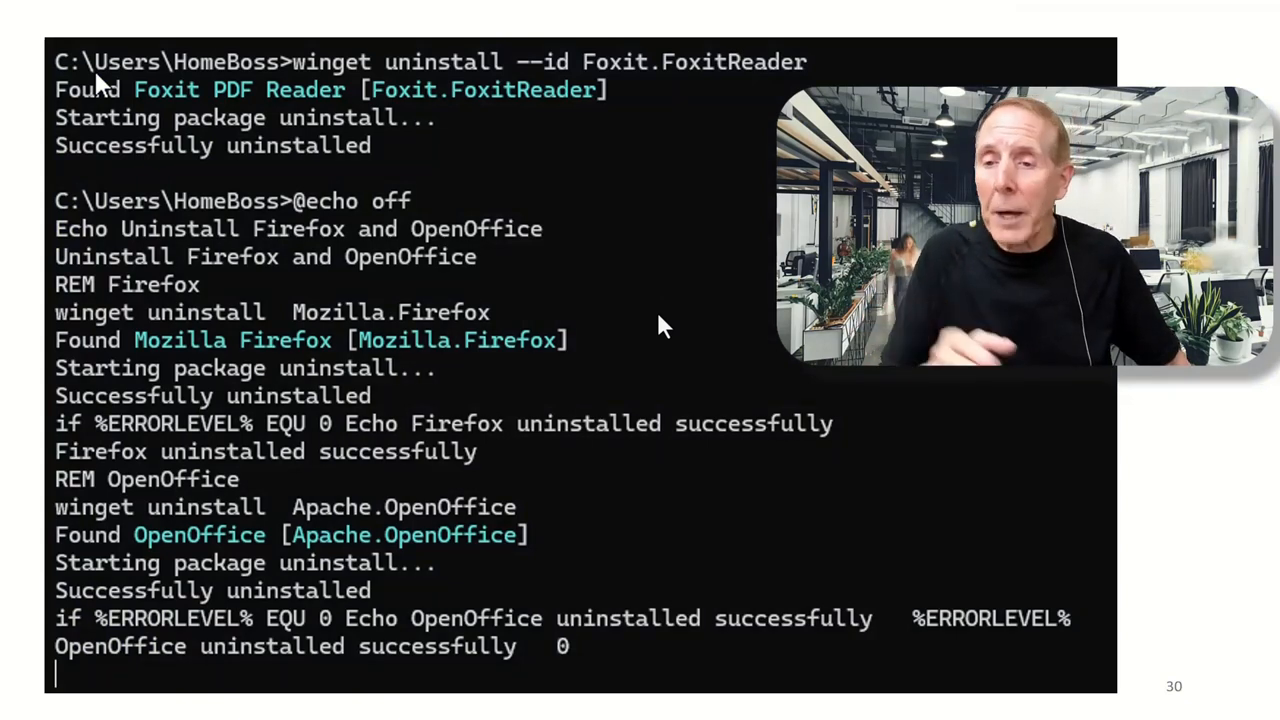
Advance to slide 31 contrasting Microsoft People and Edge uninstall results
key("Right")
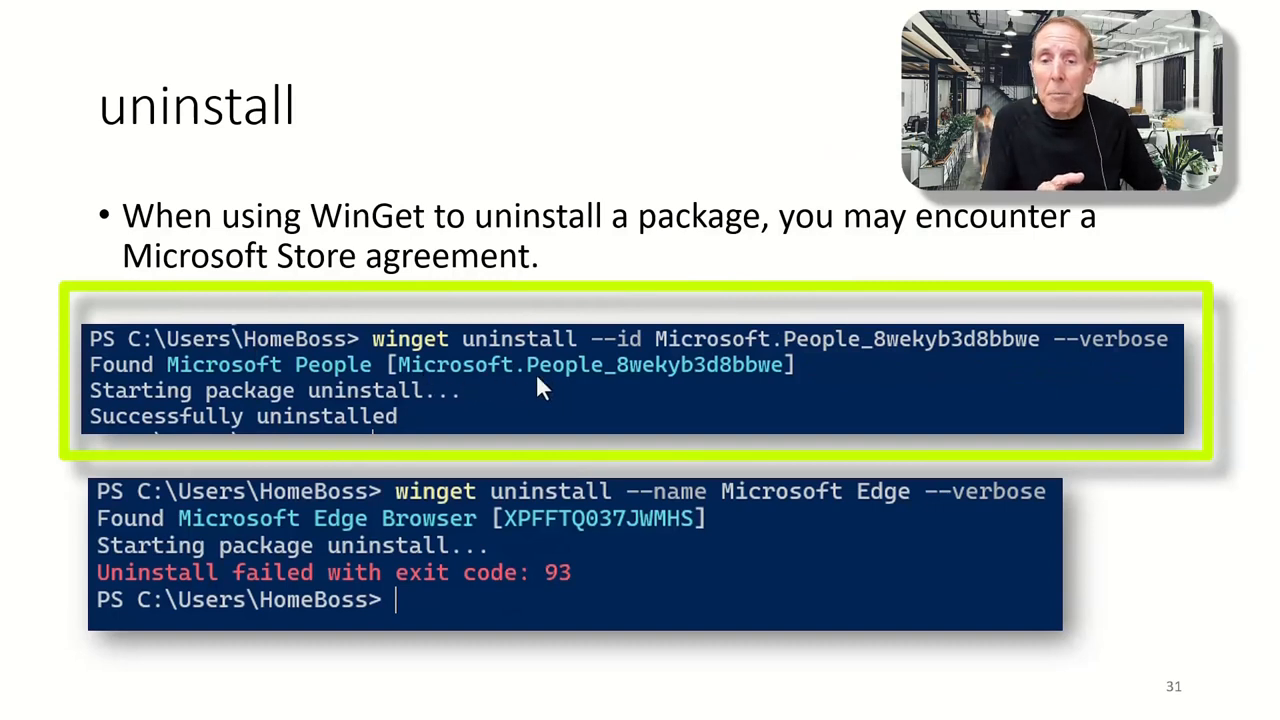
mouse_move(450, 393)
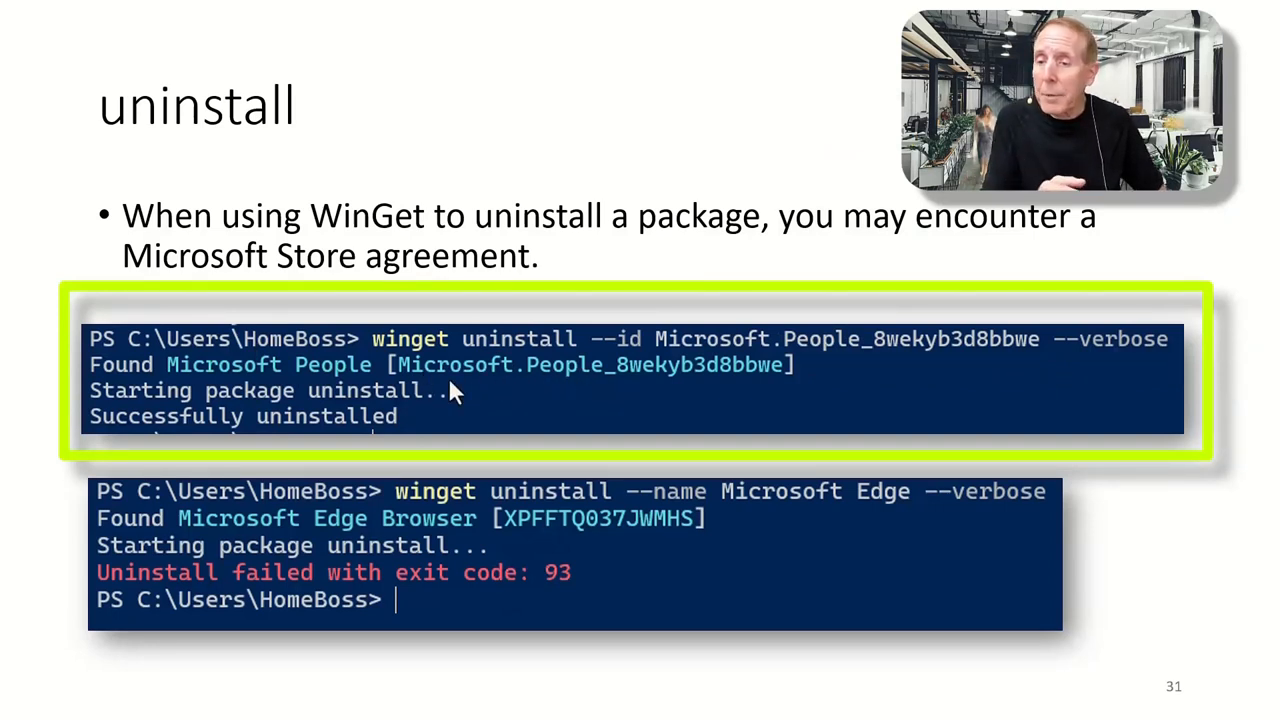
mouse_move(448, 423)
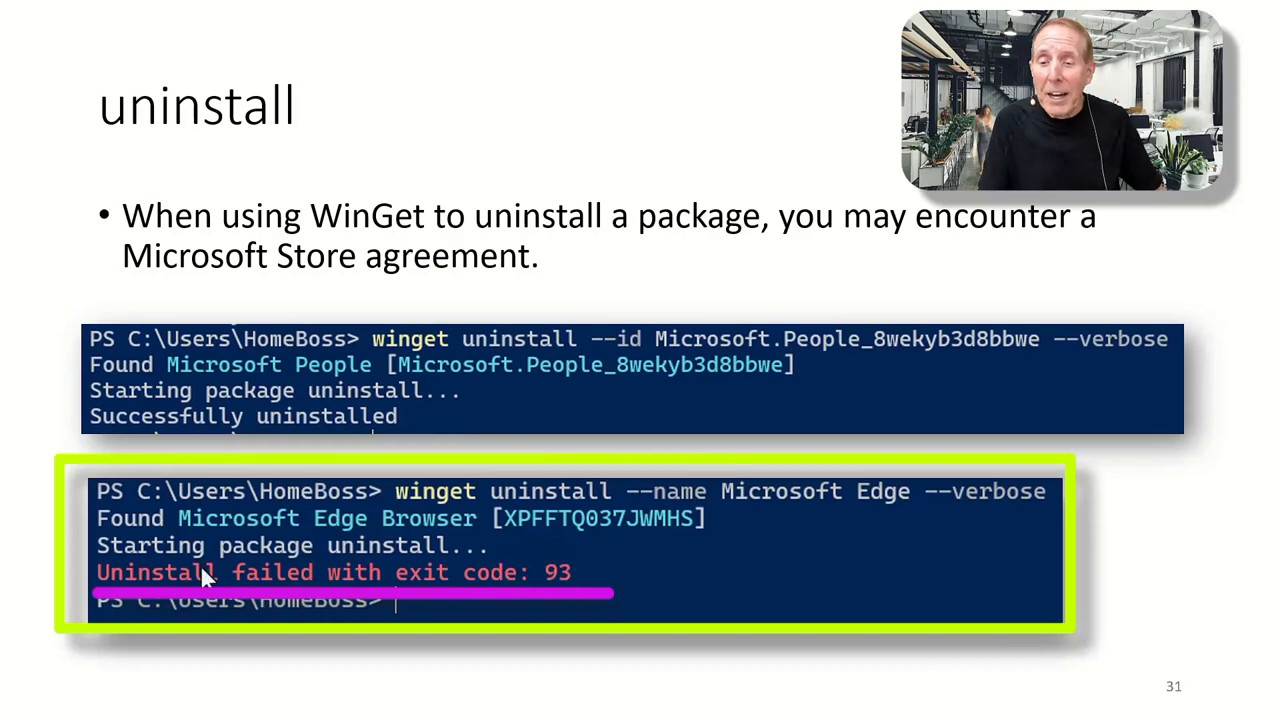
mouse_move(322, 568)
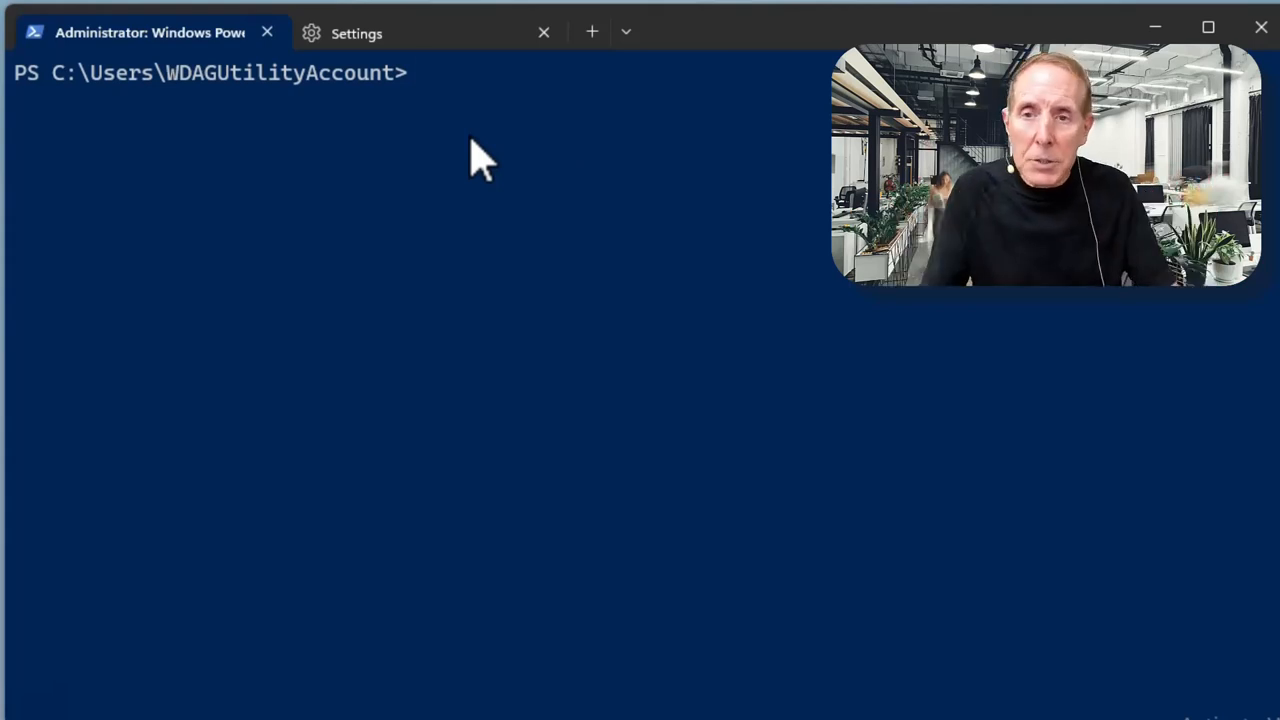
Enter winget list at the PowerShell prompt
type("winget")
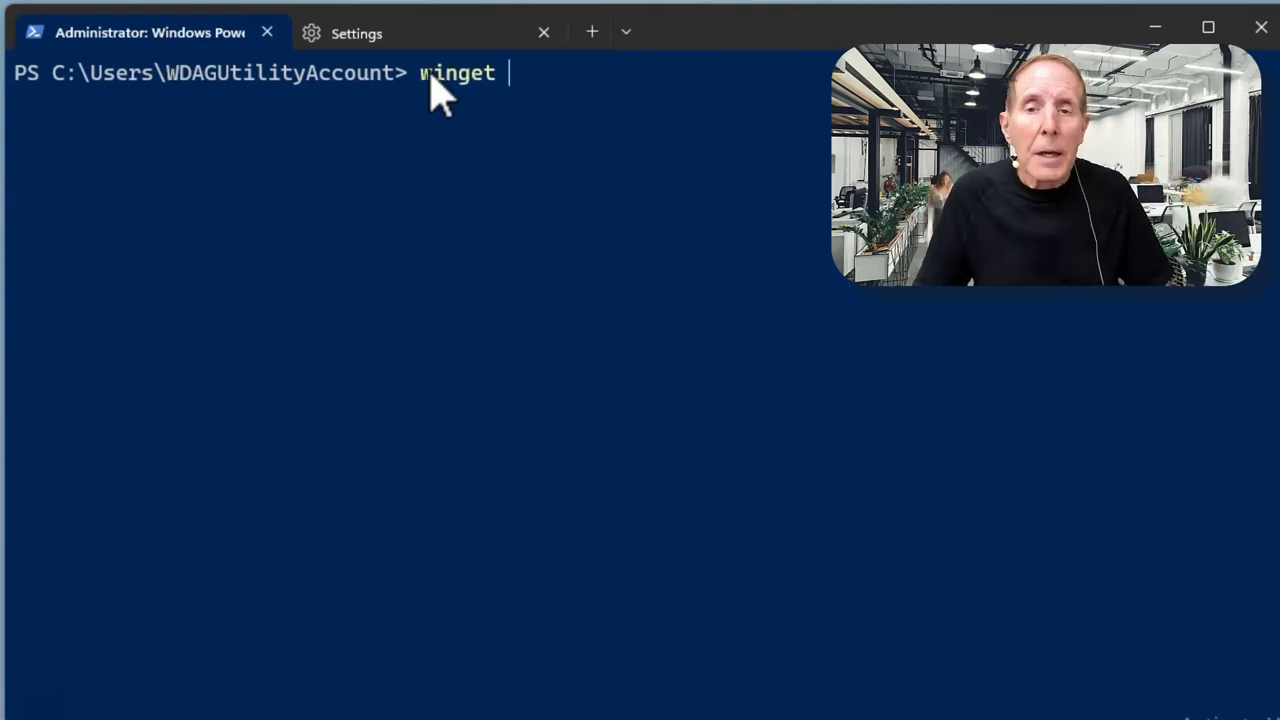
type("list")
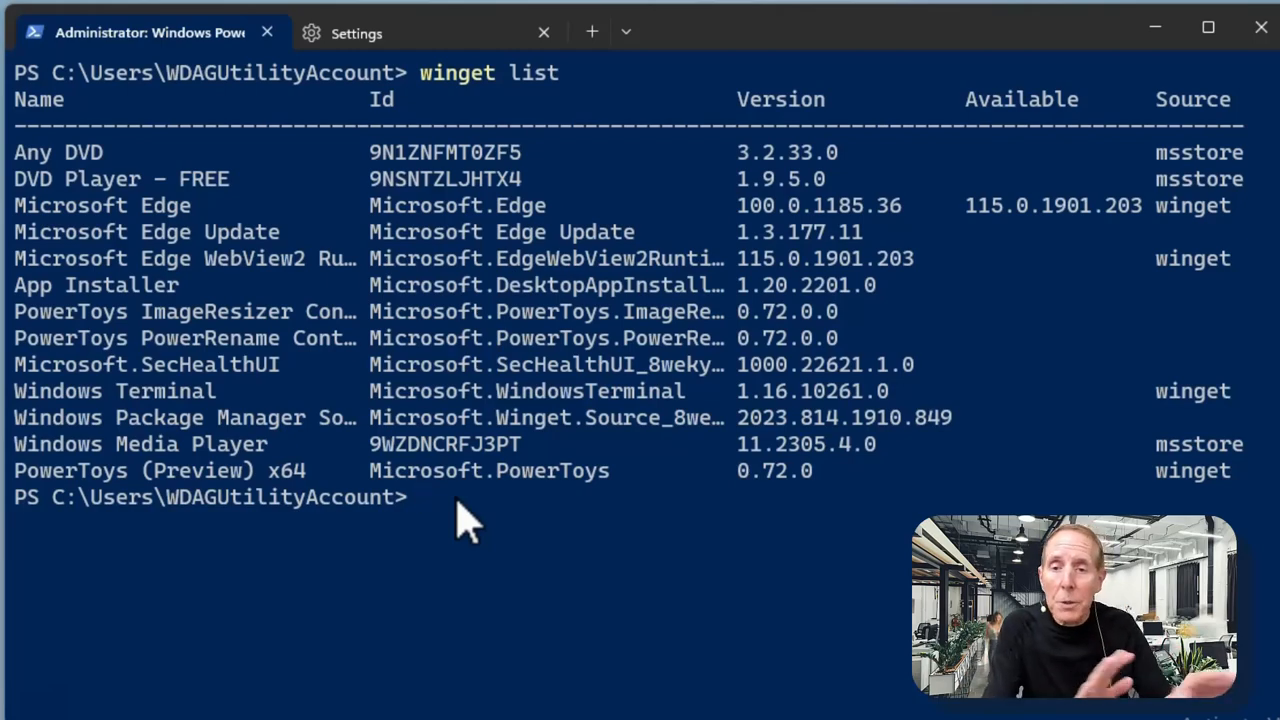
From the installed packages list, enter winget uninstall Windows Media Player
type("winget uninstall Windows Media Player")
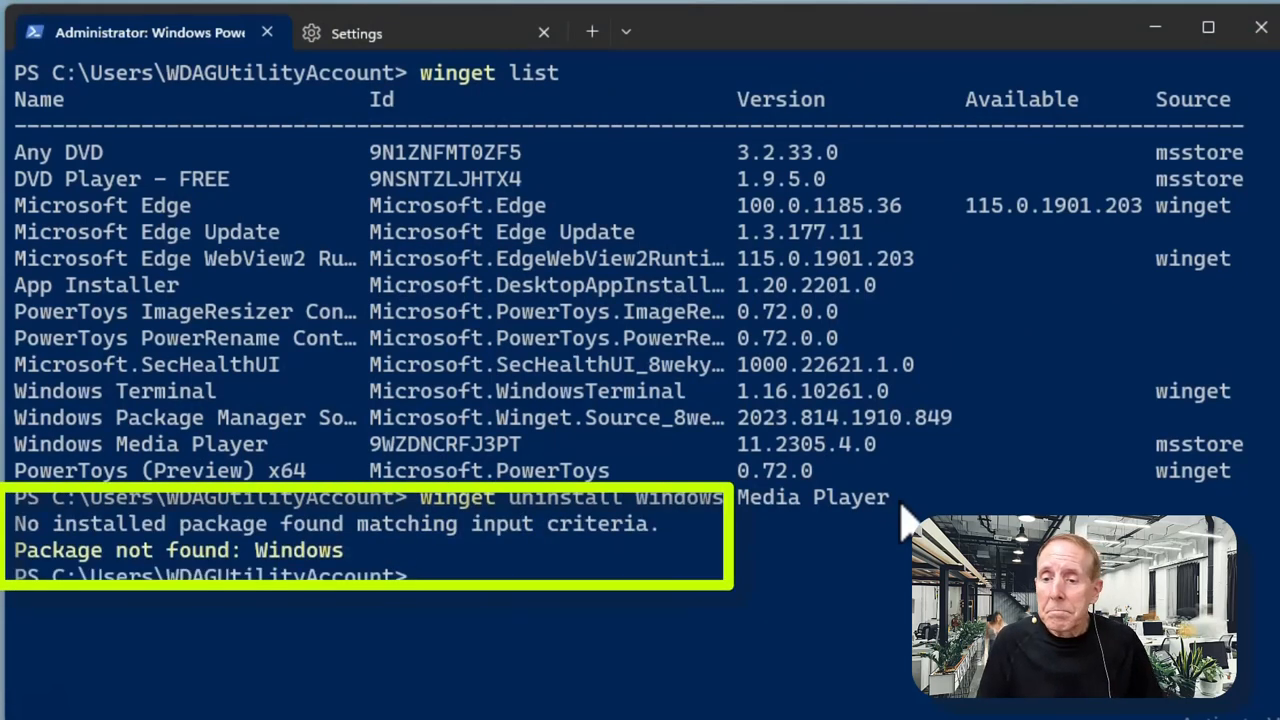
After the Windows Media Player not-found error, enter winget uninstall Any DVD
type("winget uninstall Any DVD")
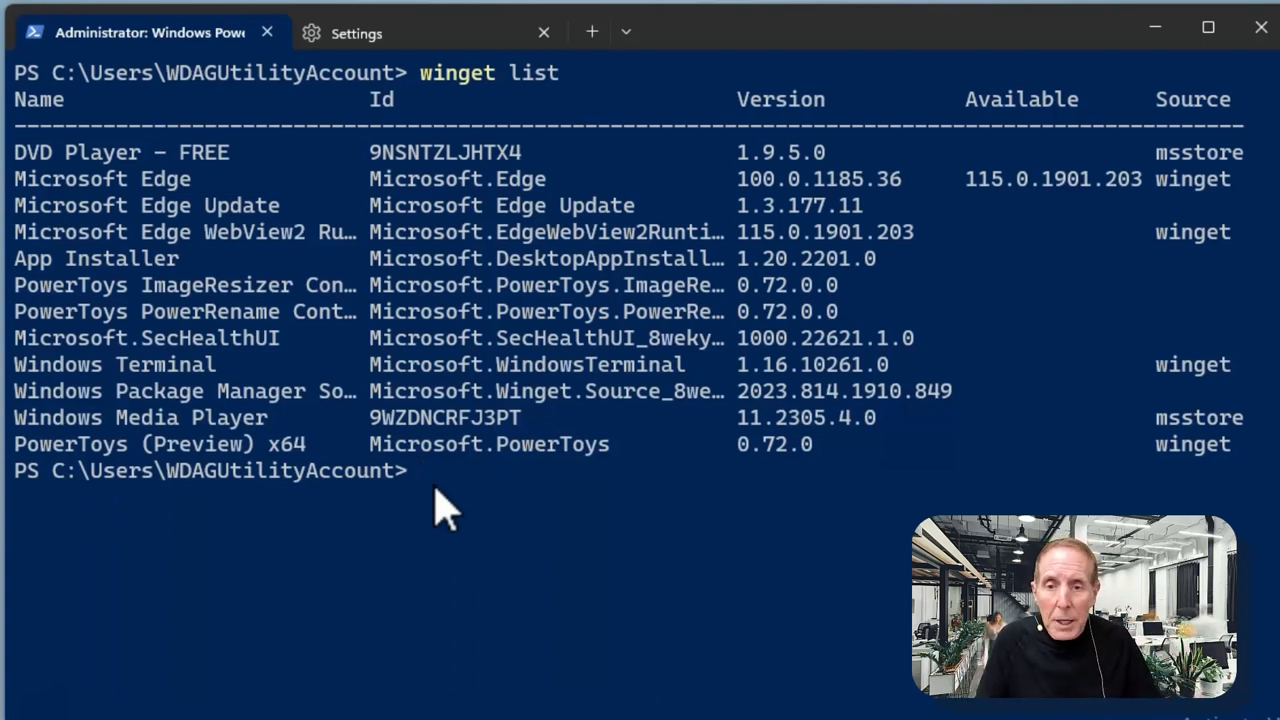
Try winget uninstall --name DVD Player - Free, review the error, then retry with DVD Player
type("winget u")
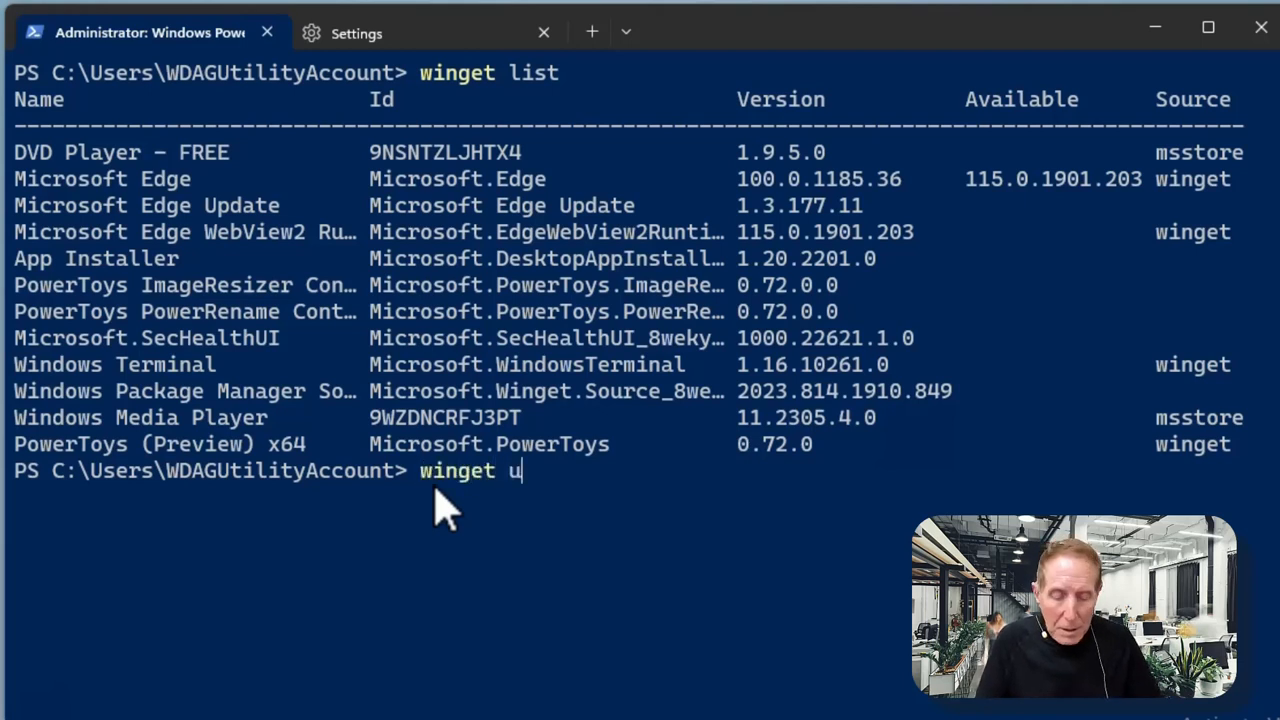
type("ninstall")
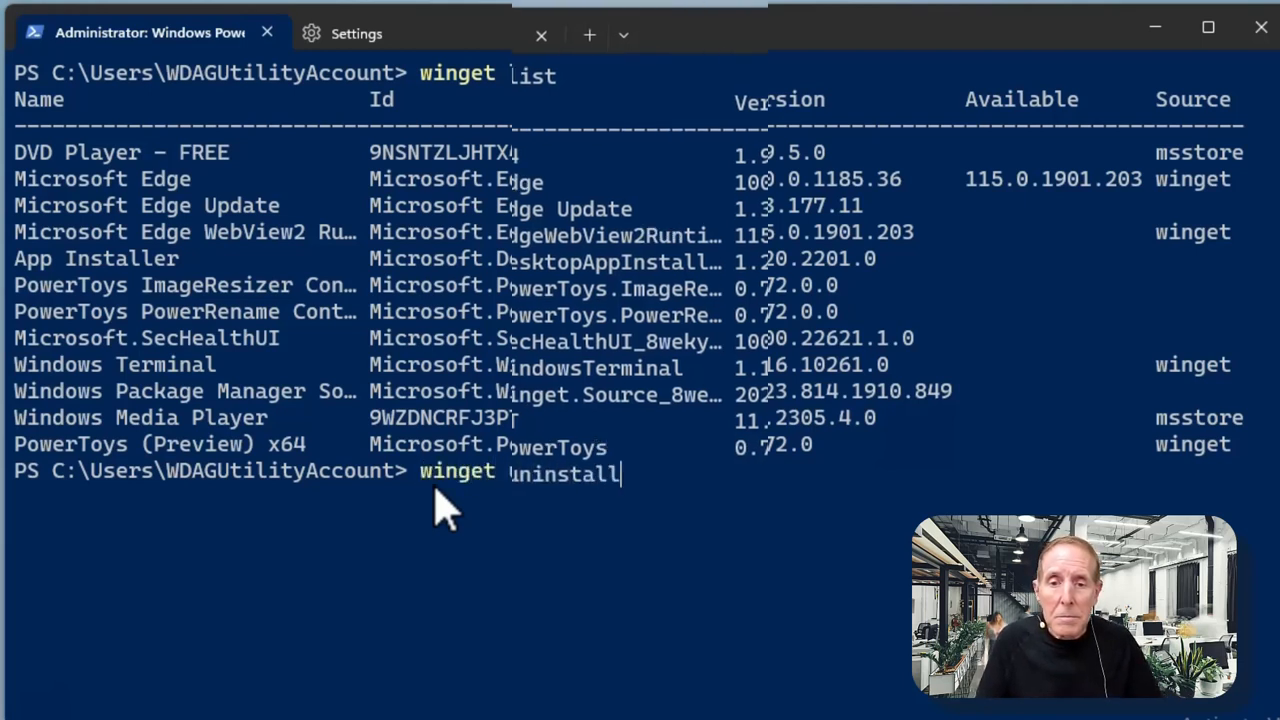
type("--")
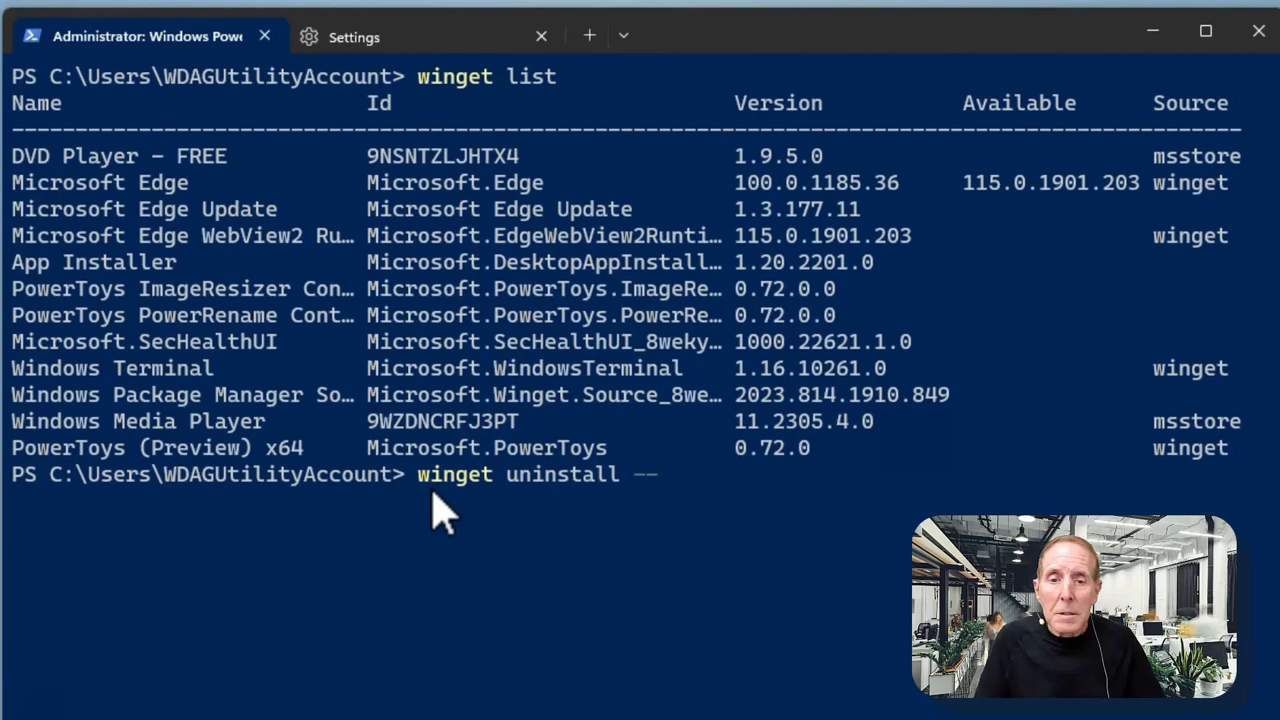
type("name")
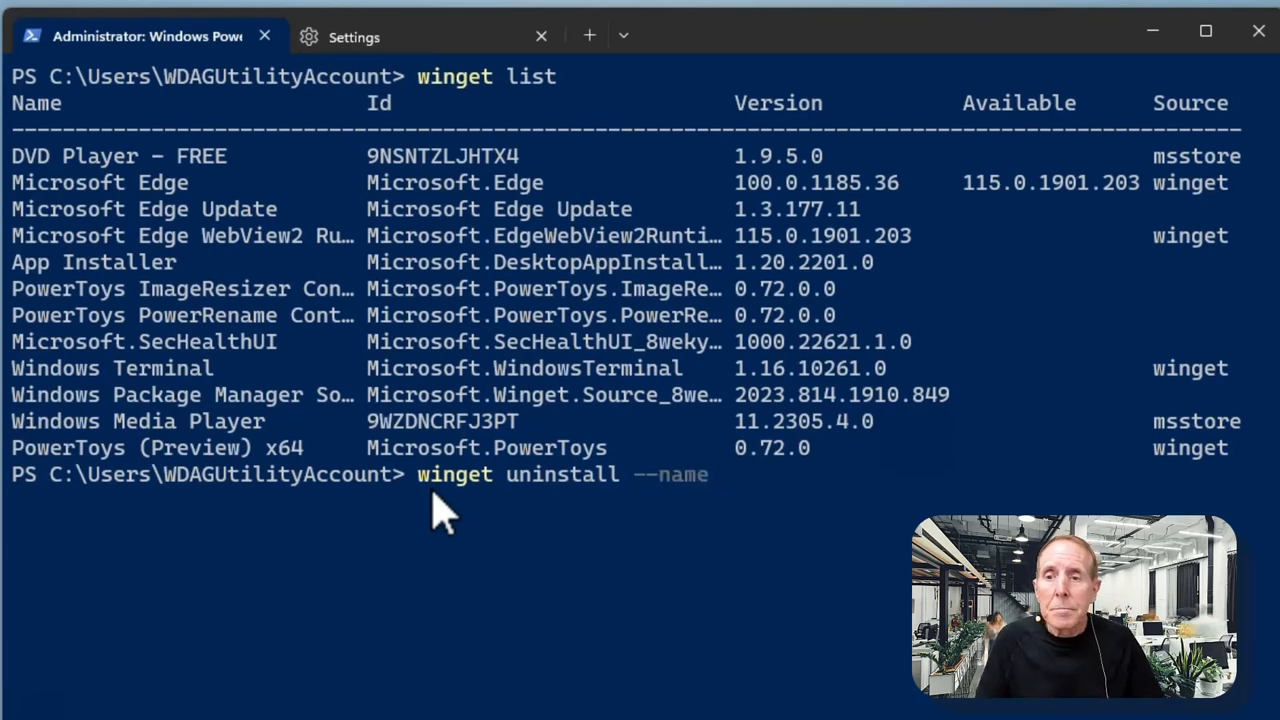
type("D")
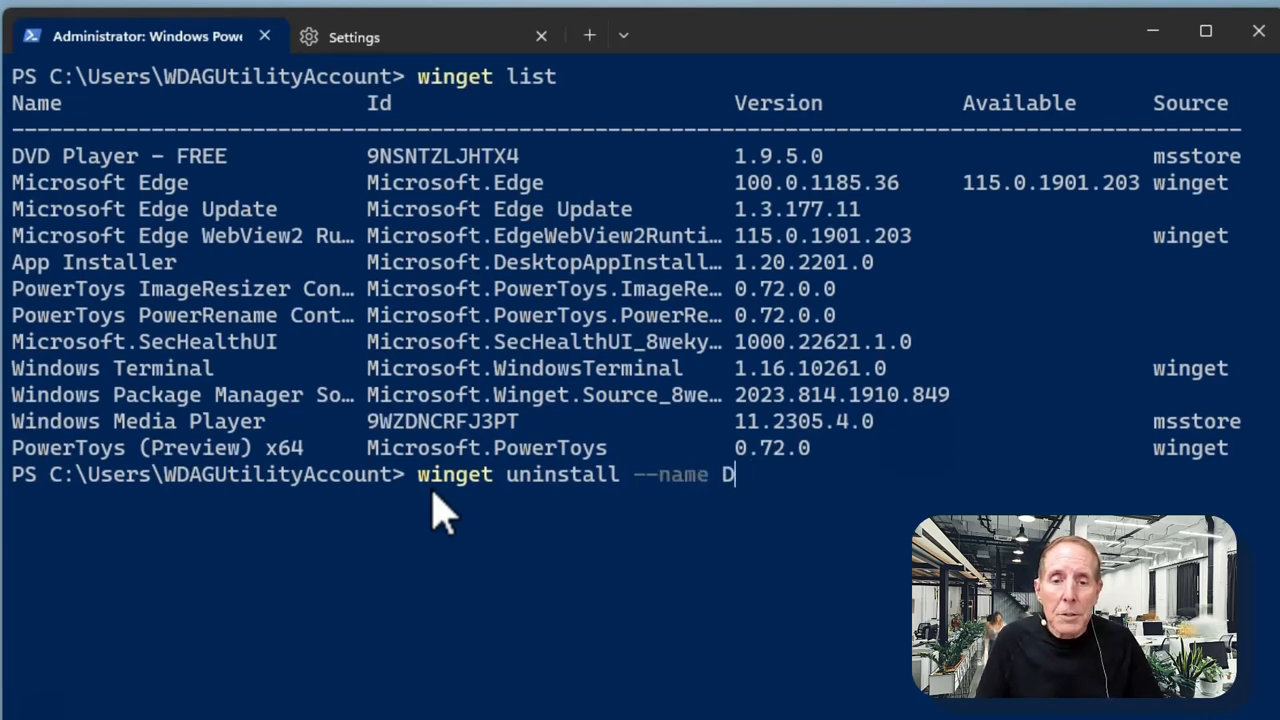
type("VD Player -")
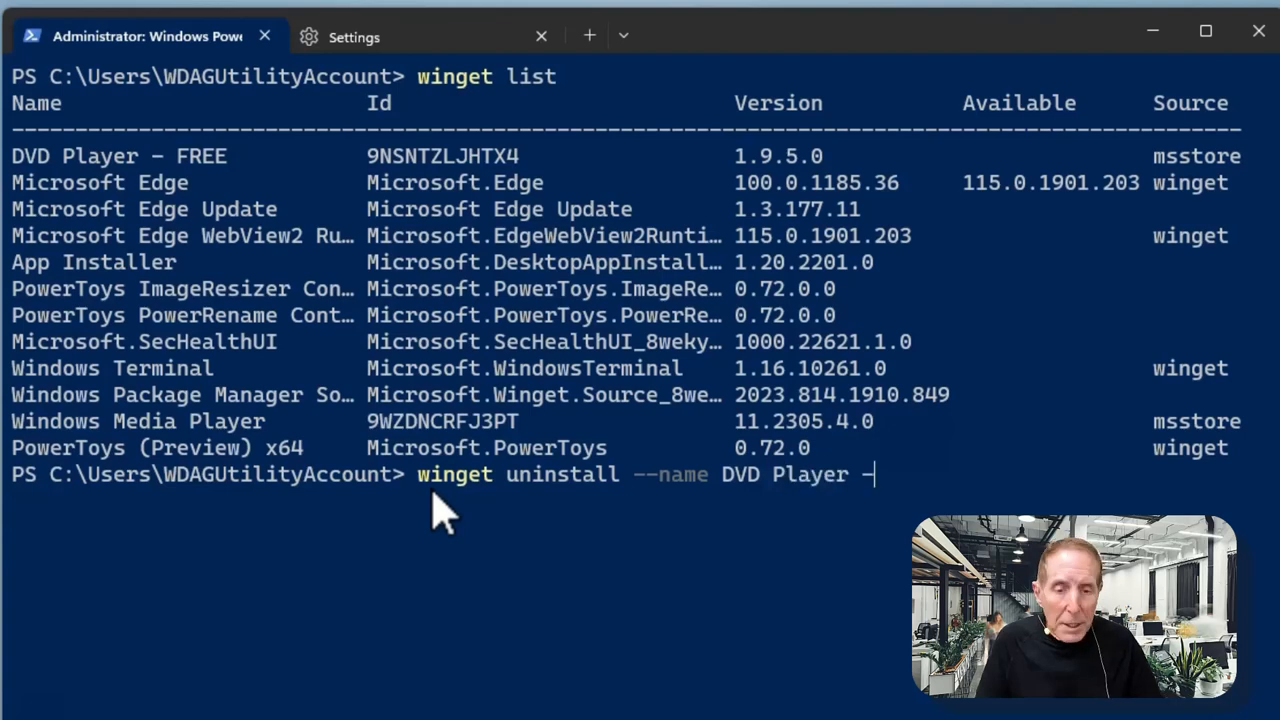
type("Free")
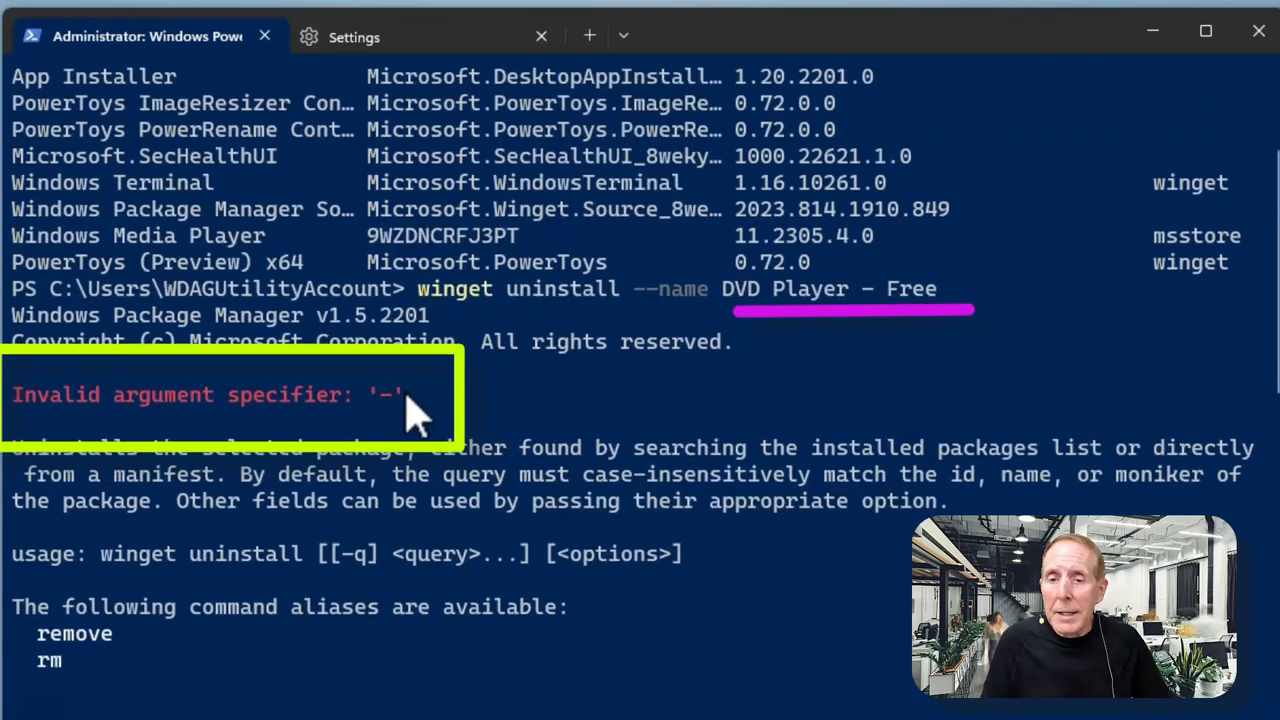
mouse_move(780, 320)
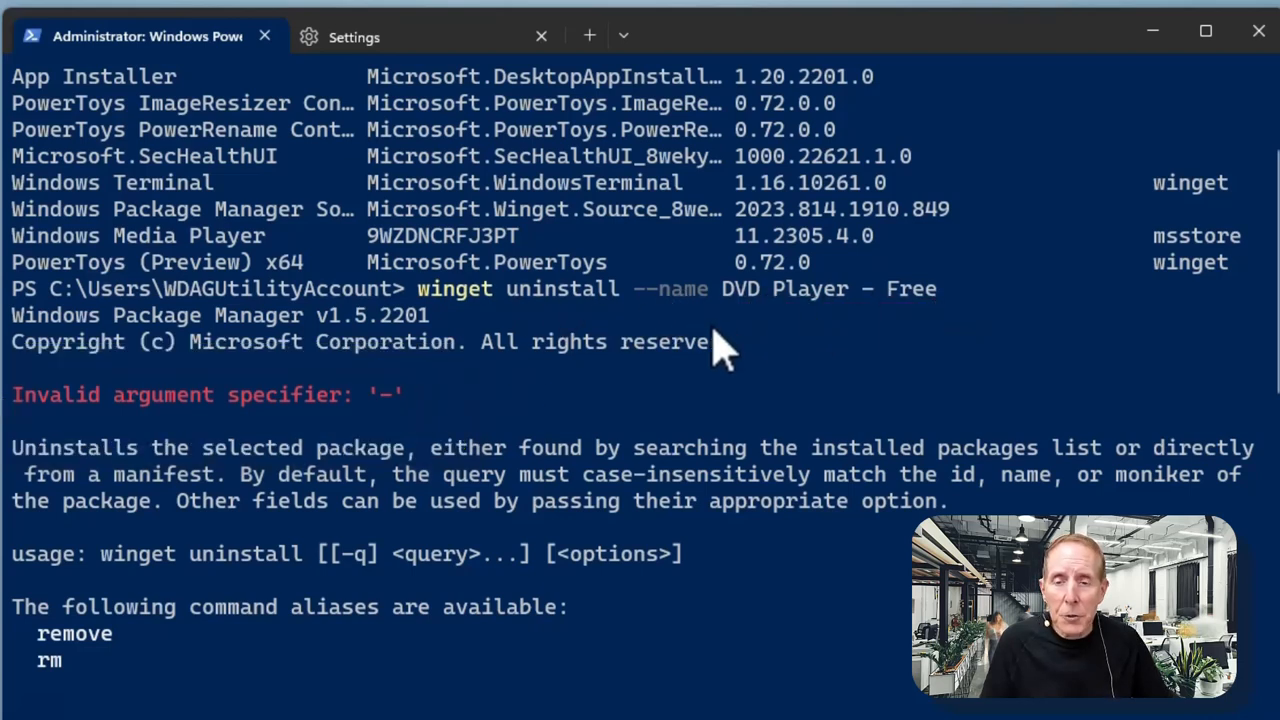
scroll("down", 3)
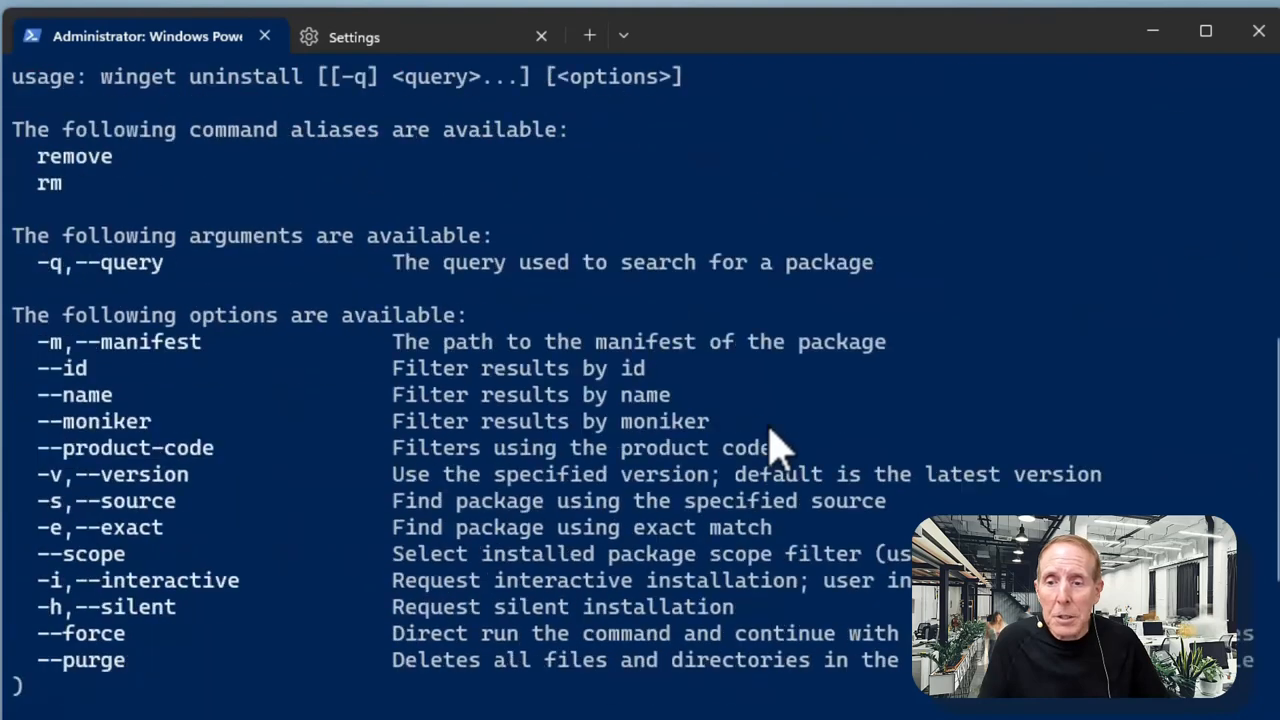
type("winget uninstall --name DVD Player")
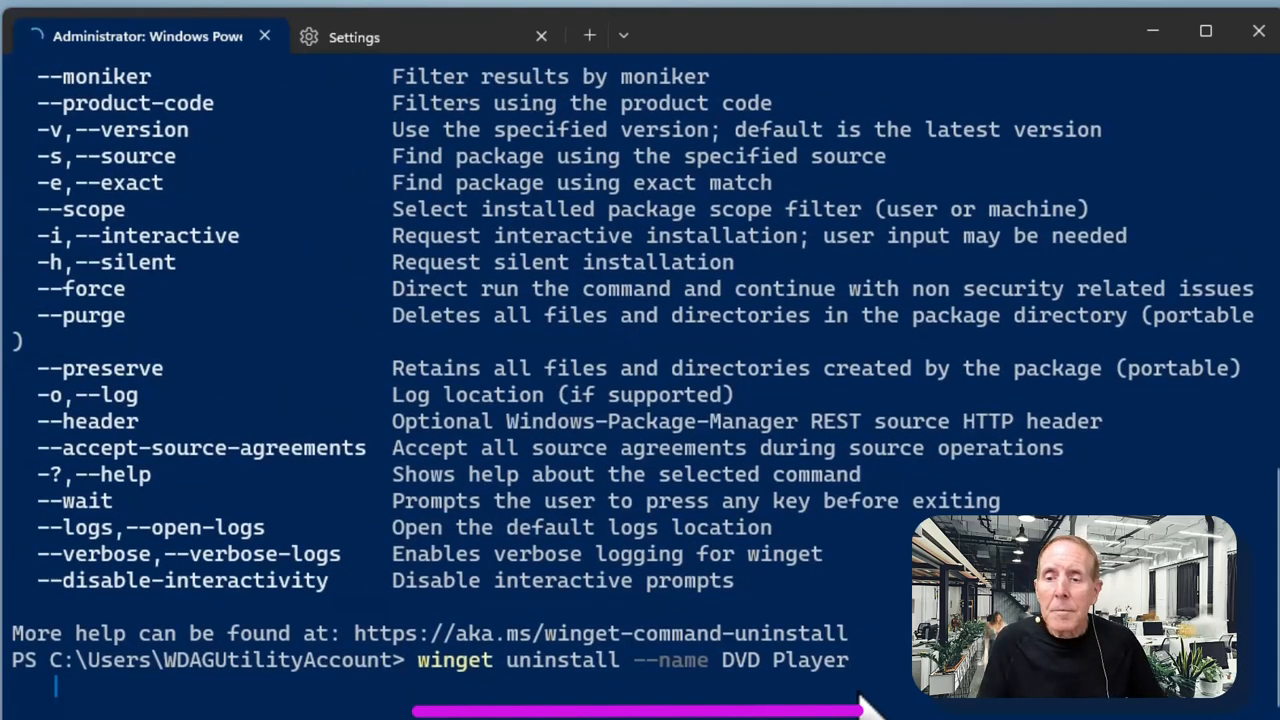
Run the uninstall for 'DVD Player', then enter an uninstall by ID 9NSNTZLJHTX4
key("enter")
type("winget list")
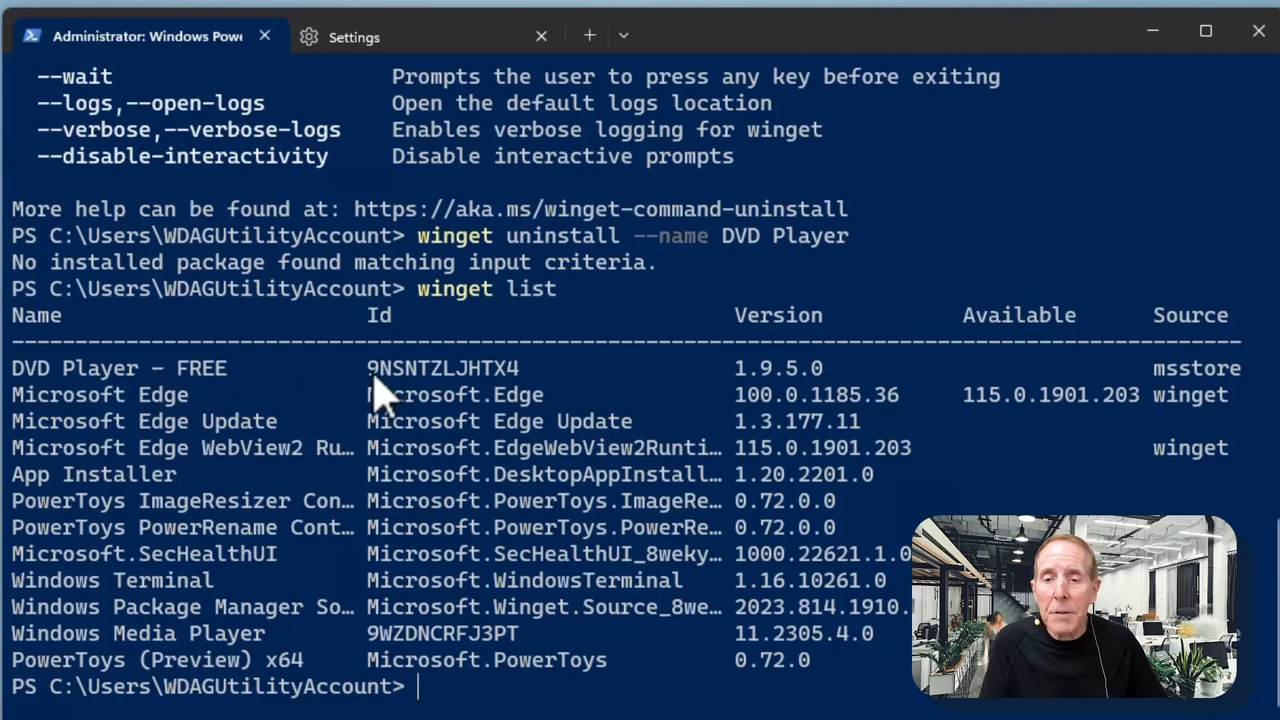
type("winget uninstall --id 9NSNTZLJHTX4")
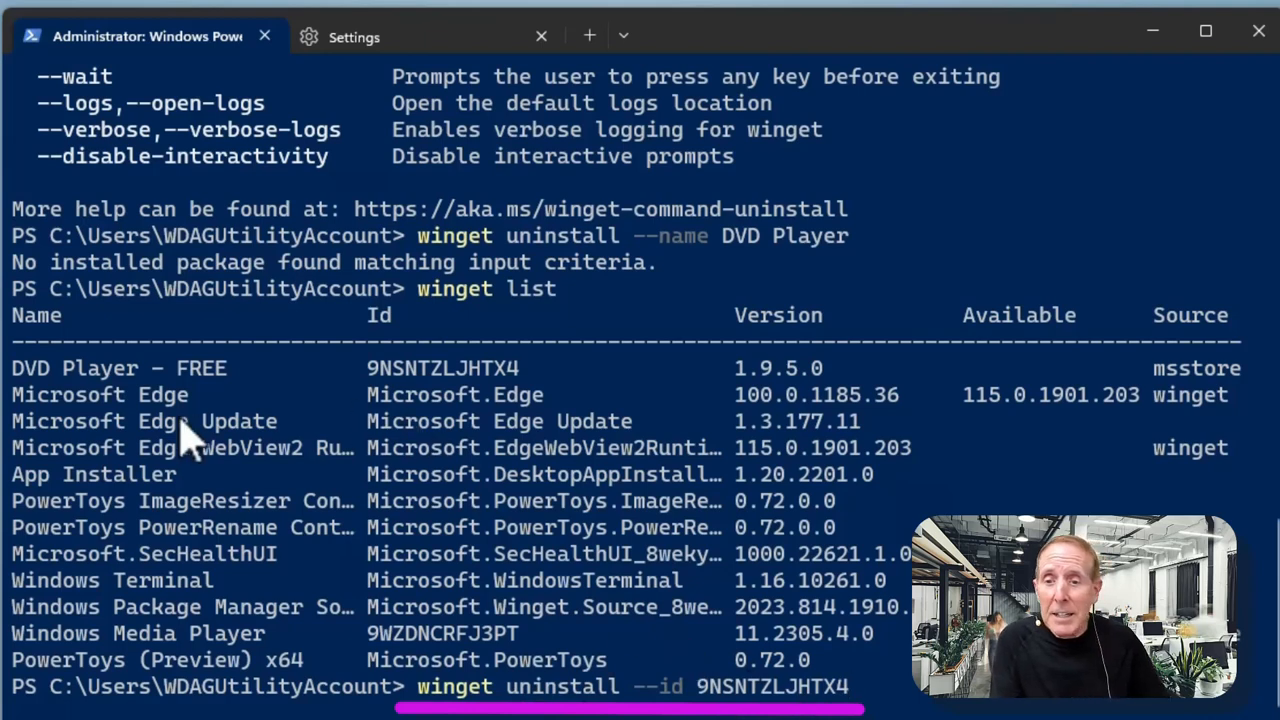
mouse_move(355, 460)
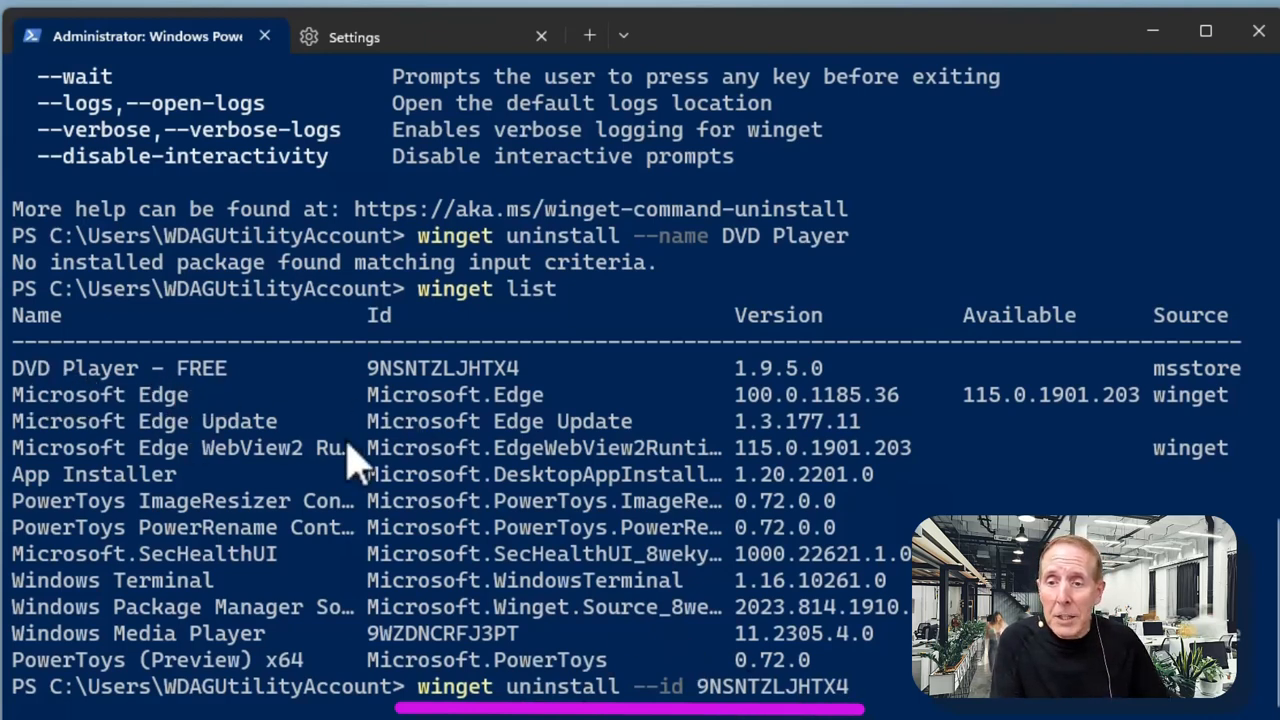
Execute 'winget uninstall --id 9NSNTZLJHTX4' to remove DVD Player - FREE
key("Enter")
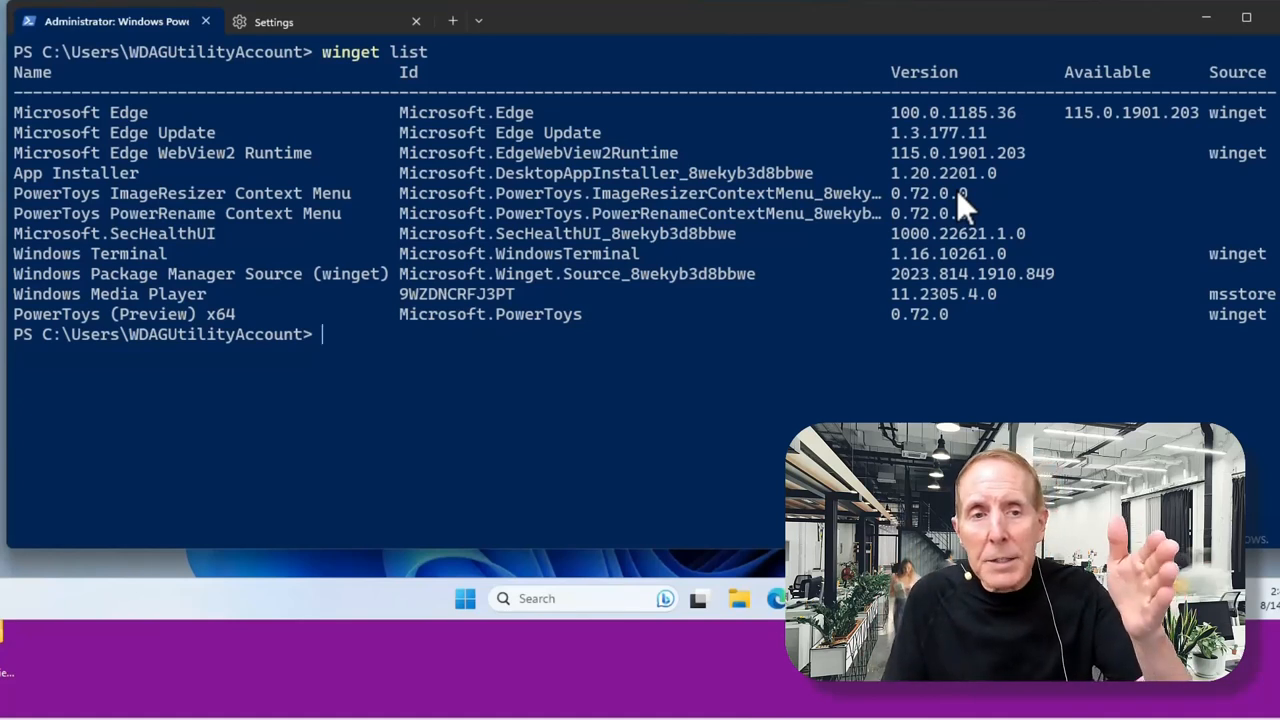
mouse_move(1170, 118)
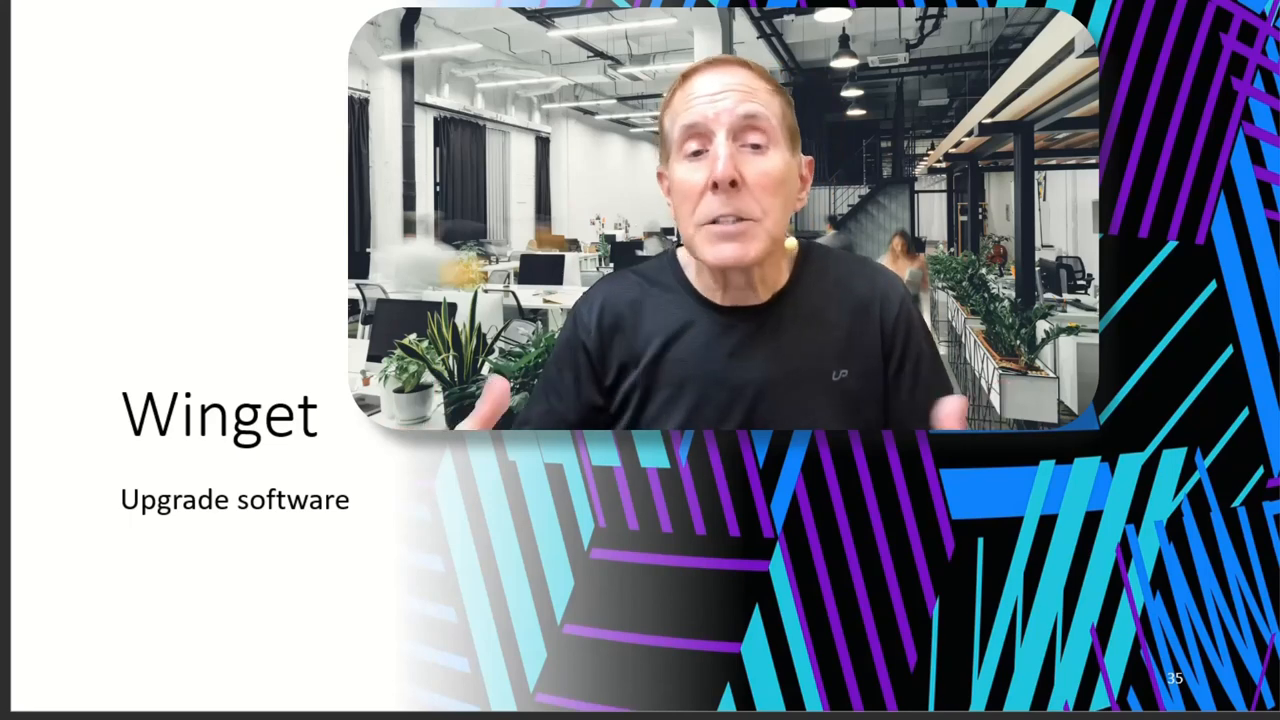
Advance the slideshow to the 'Uninstall applications' winget slide
key("Right")
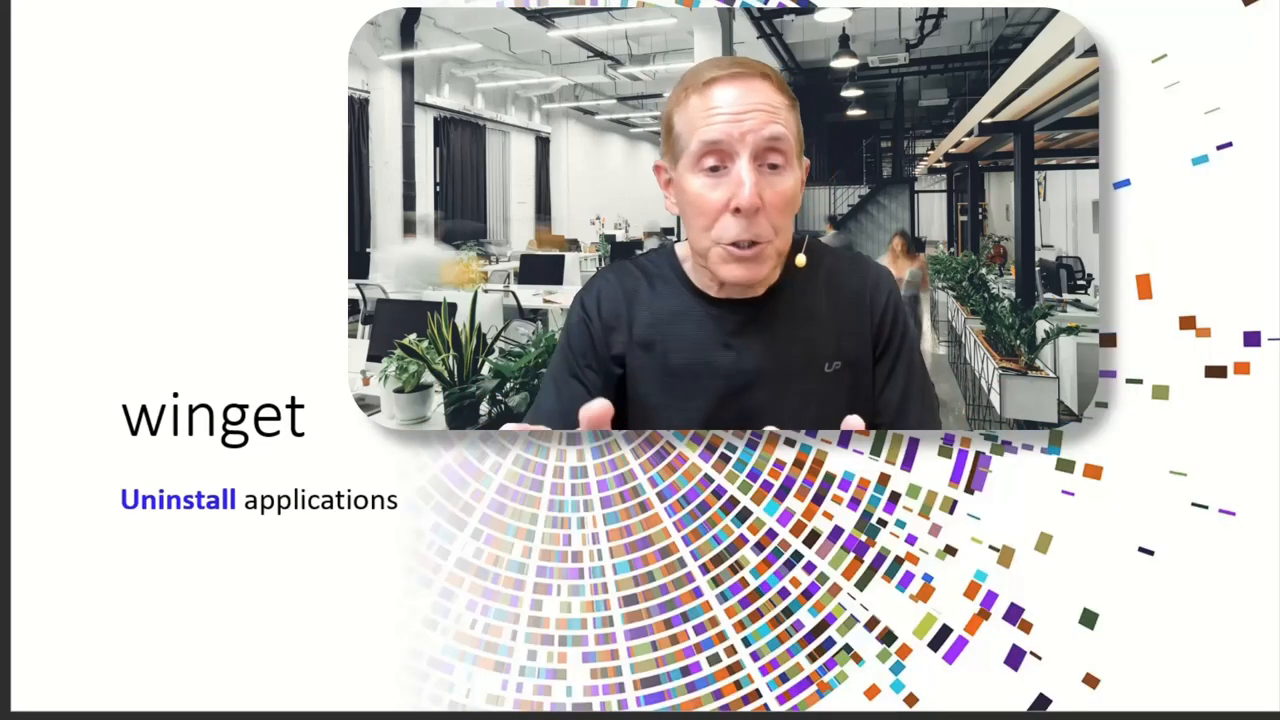